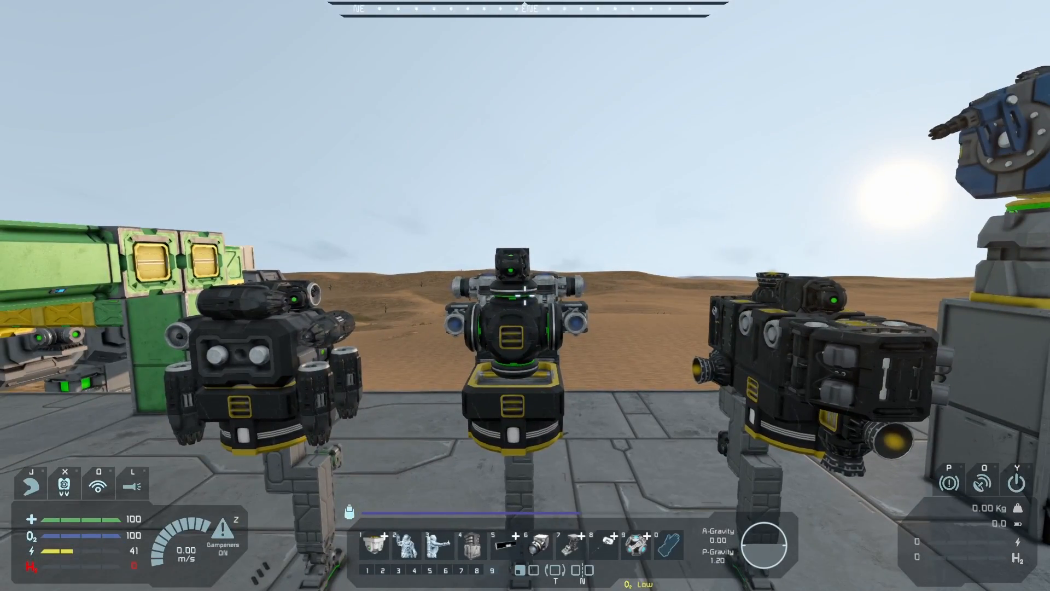
mouse_move(525, 295)
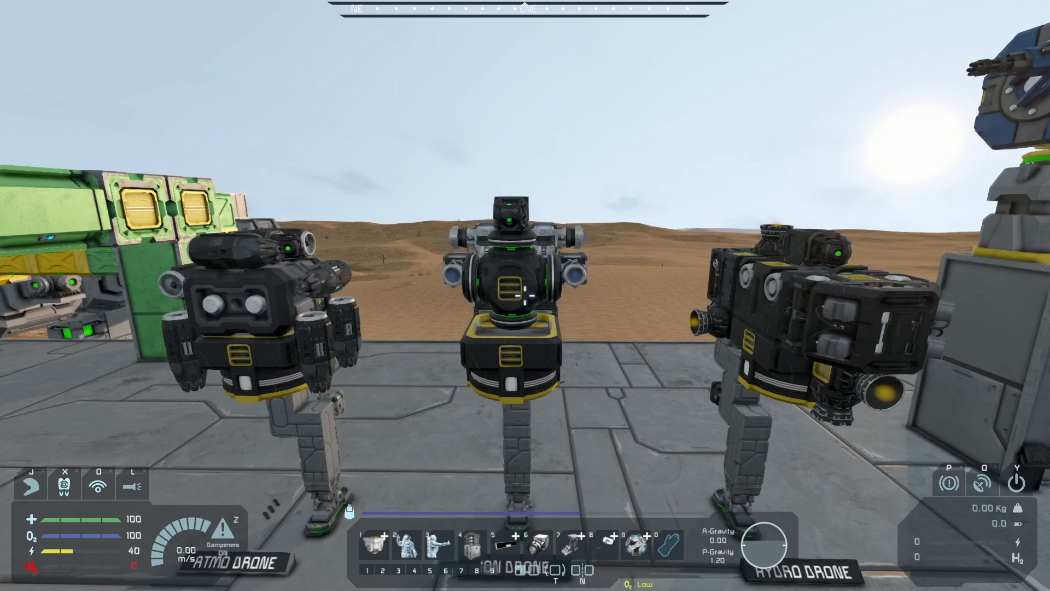
mouse_move(525, 295)
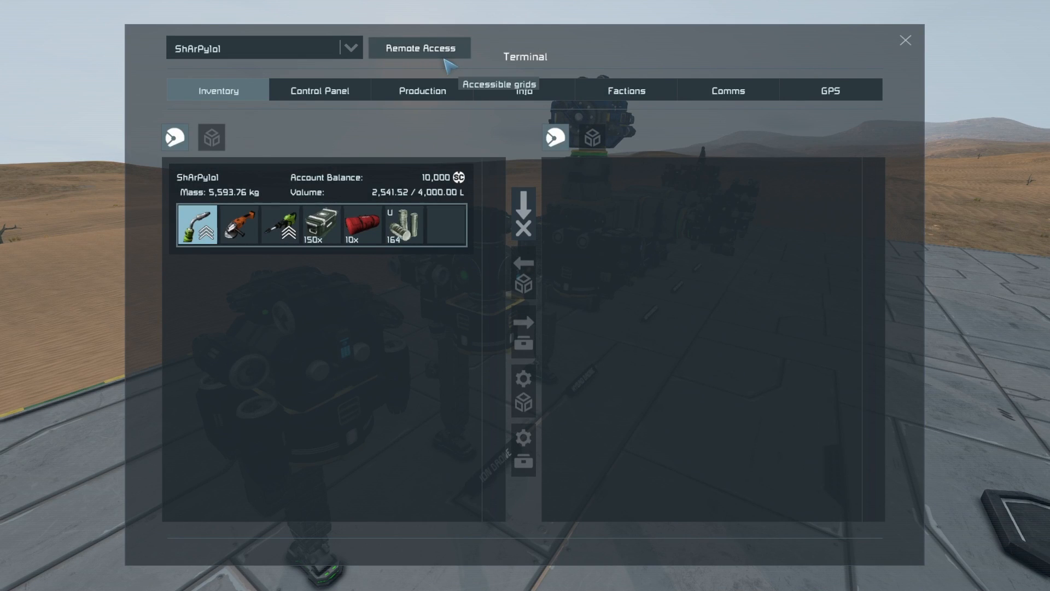
Step: Switch to the Atmo Drone grid and select its ATMO Remote Control block
left_click(319, 89)
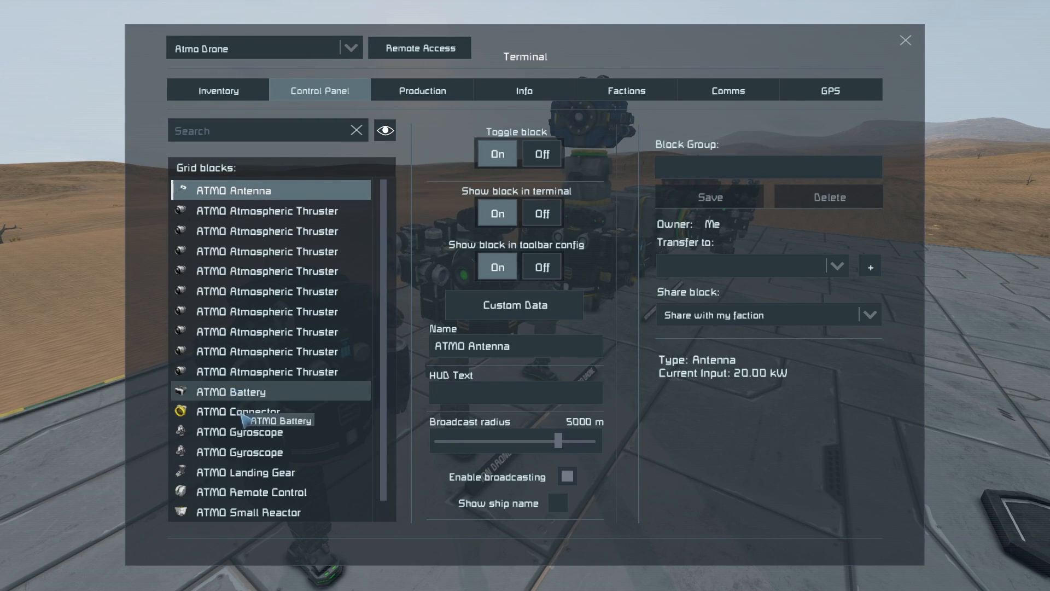
left_click(252, 490)
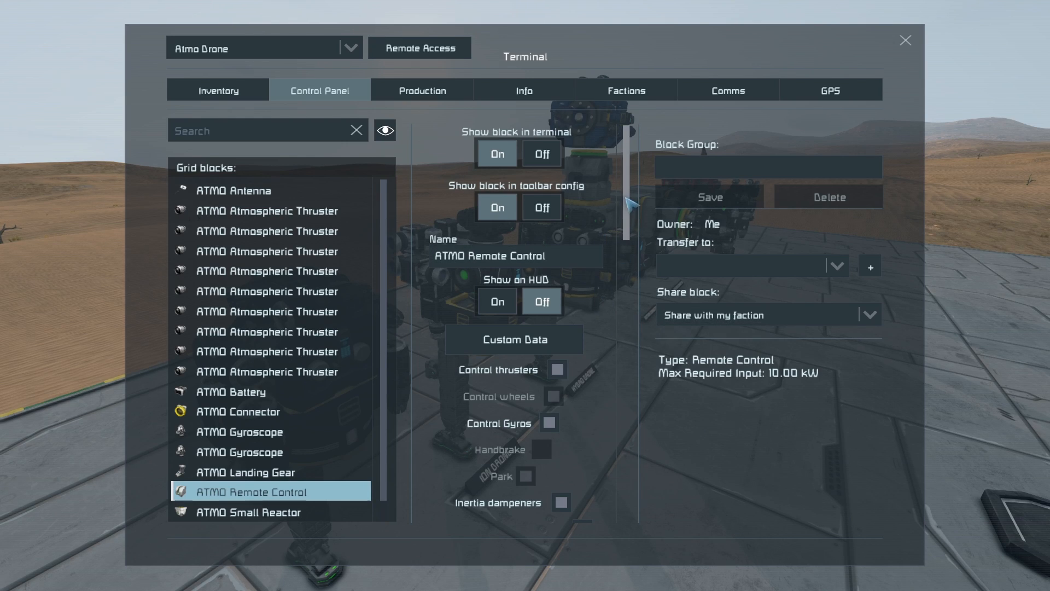
mouse_move(539, 154)
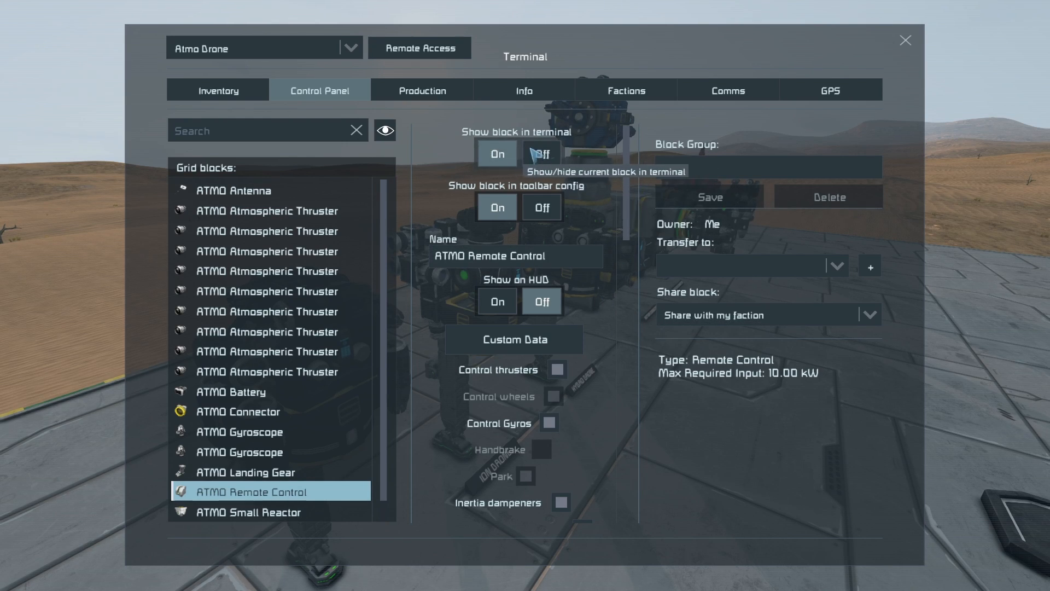
mouse_move(552, 158)
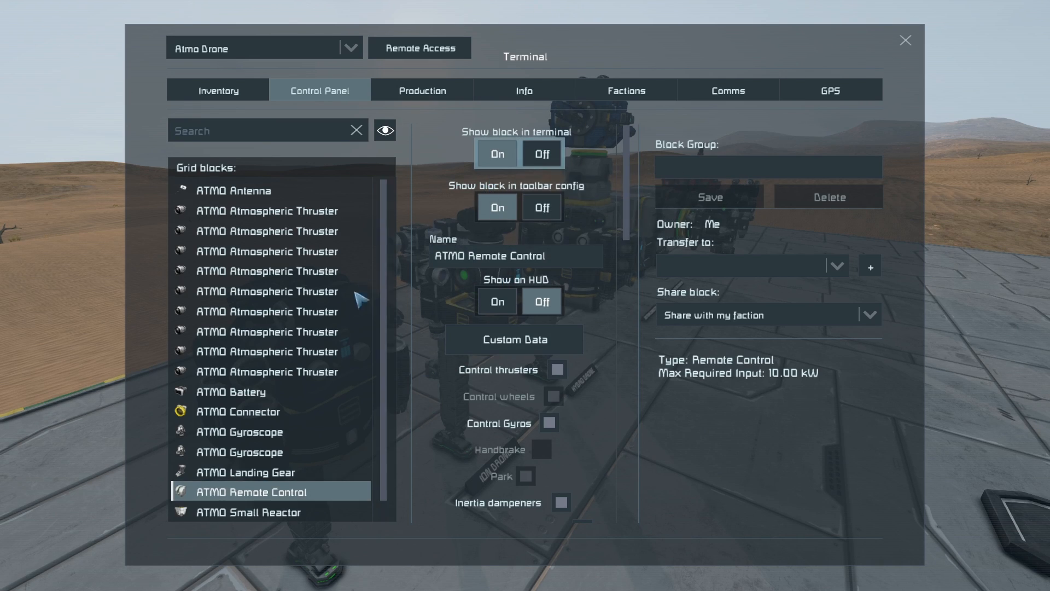
mouse_move(497, 206)
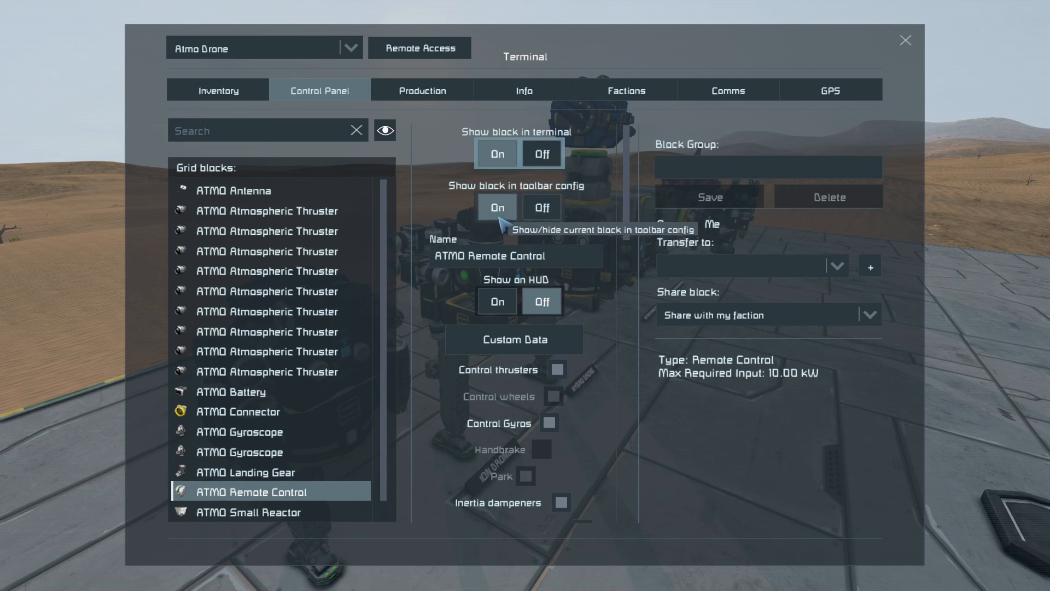
mouse_move(580, 211)
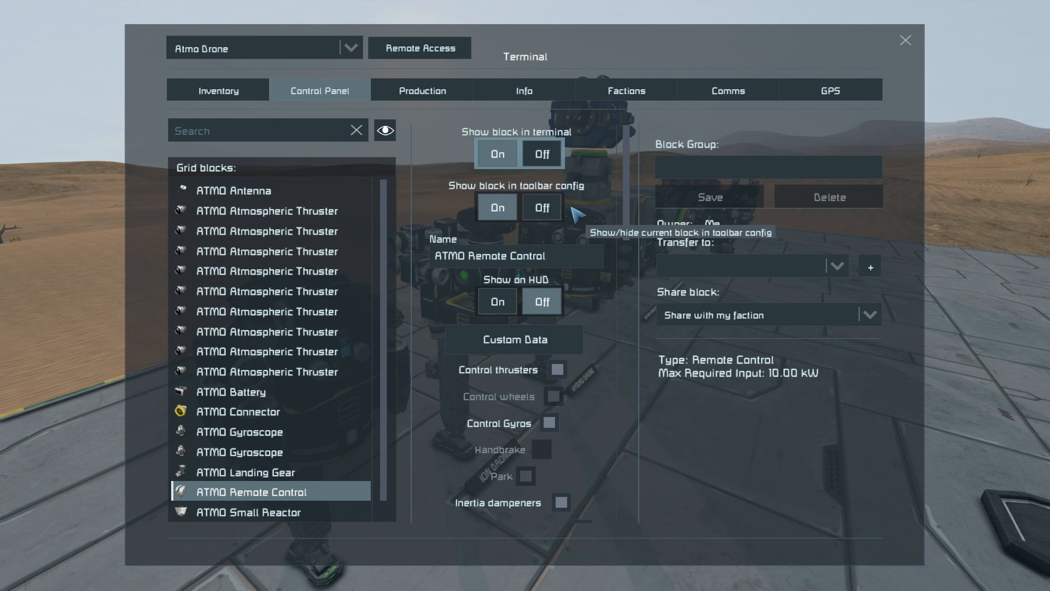
mouse_move(583, 258)
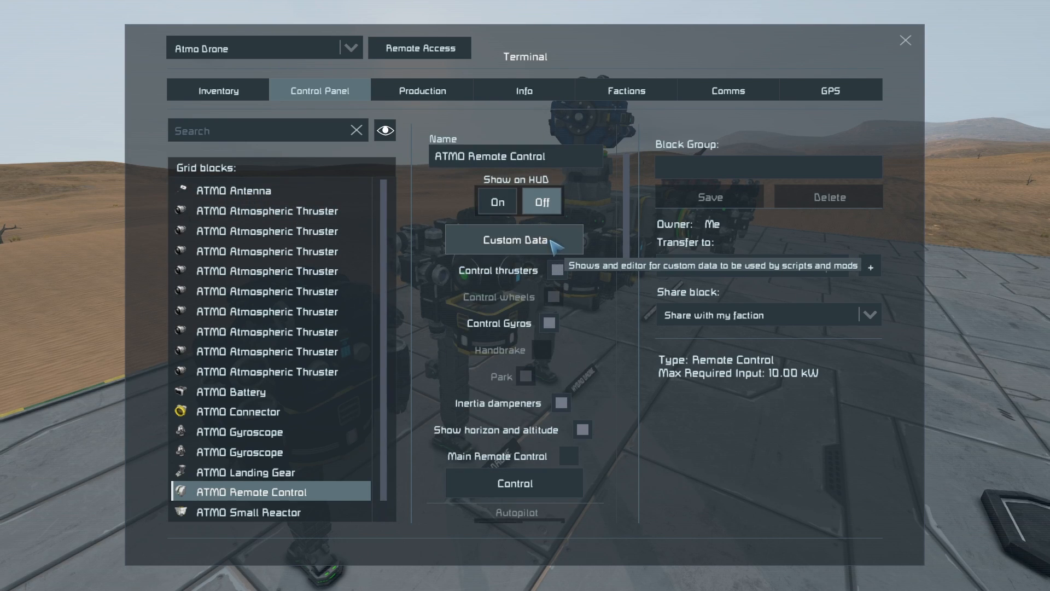
mouse_move(530, 382)
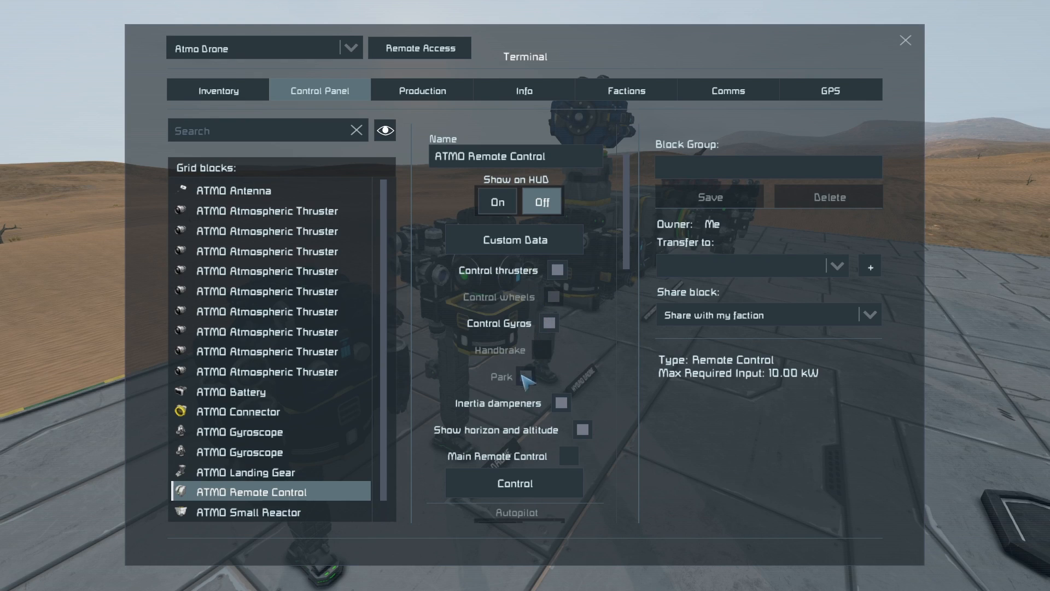
mouse_move(572, 461)
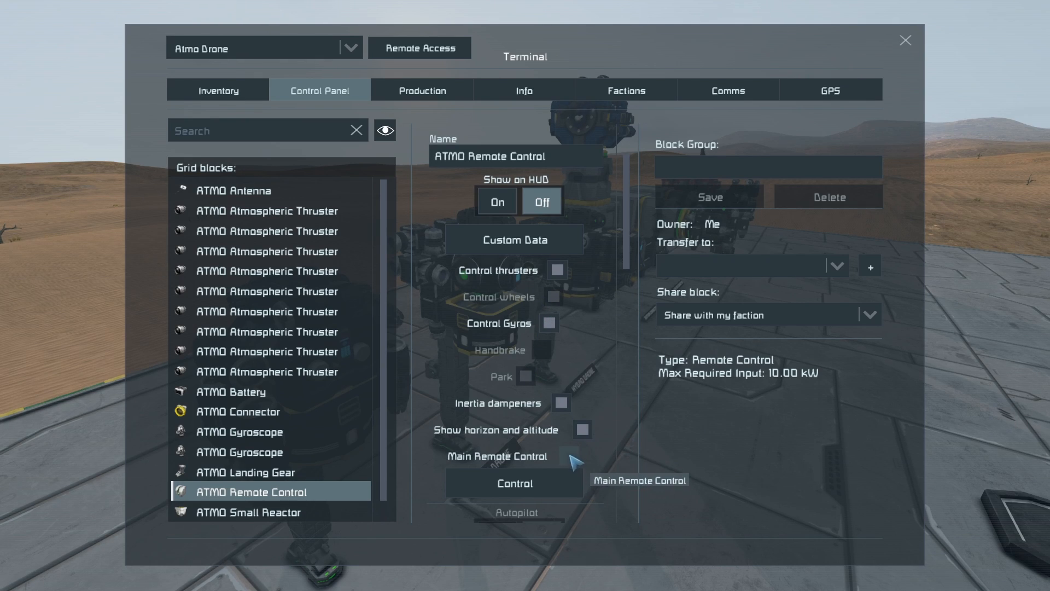
mouse_move(572, 278)
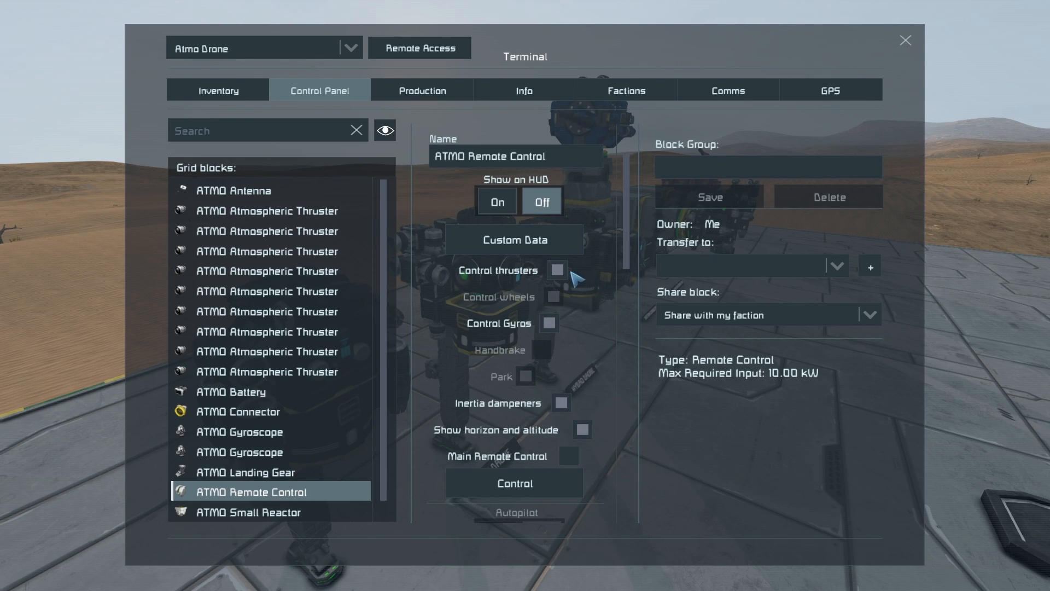
mouse_move(580, 315)
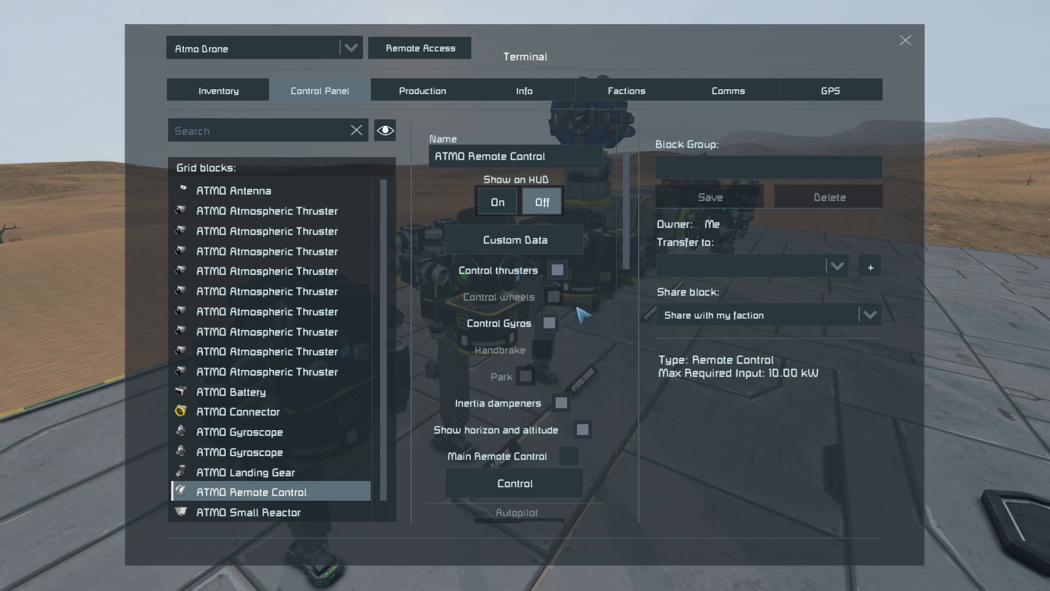
mouse_move(527, 287)
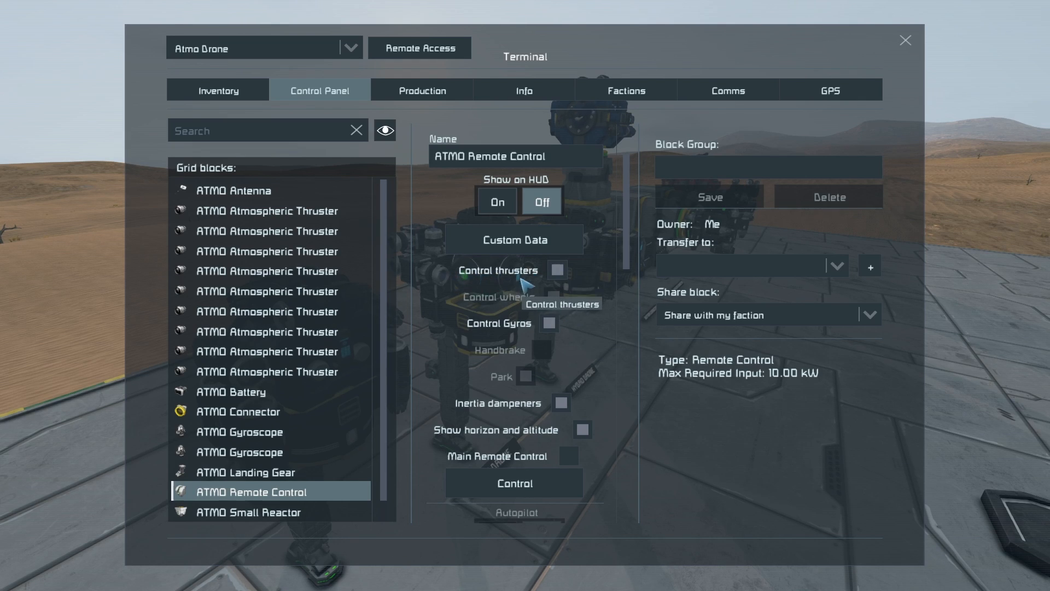
mouse_move(450, 394)
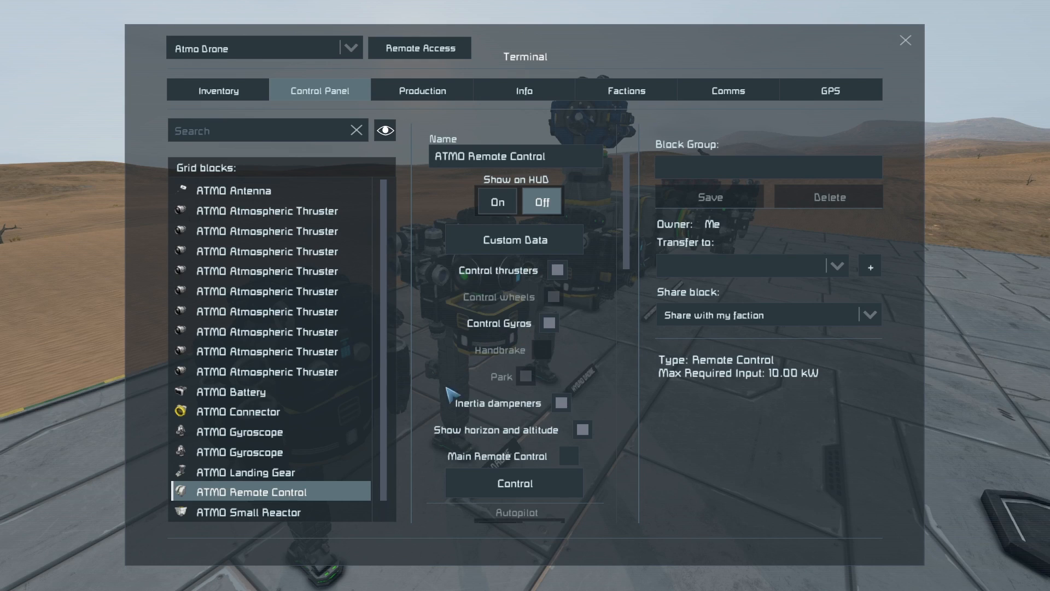
mouse_move(503, 417)
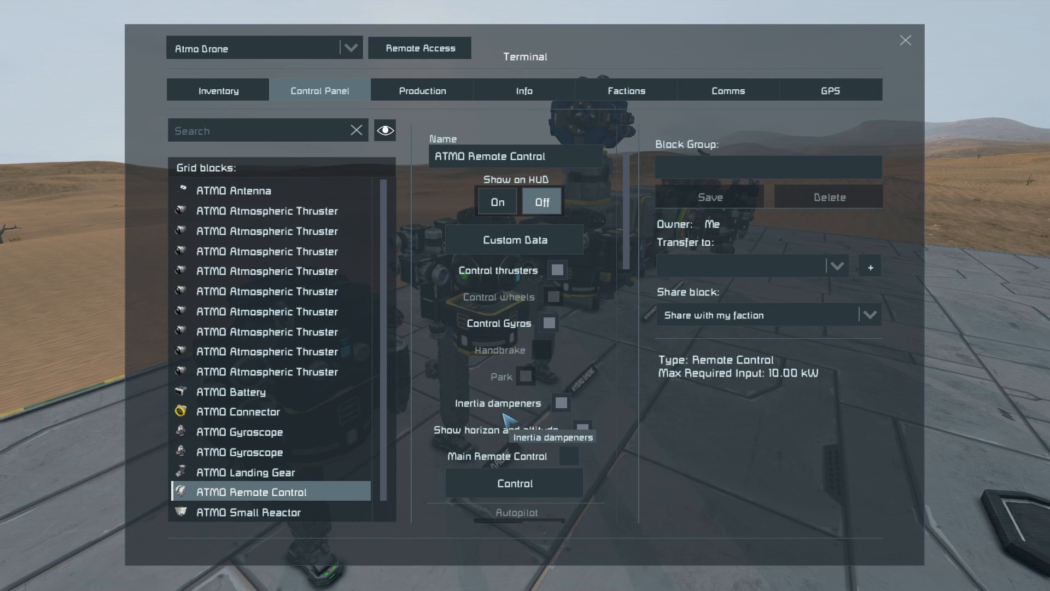
mouse_move(519, 420)
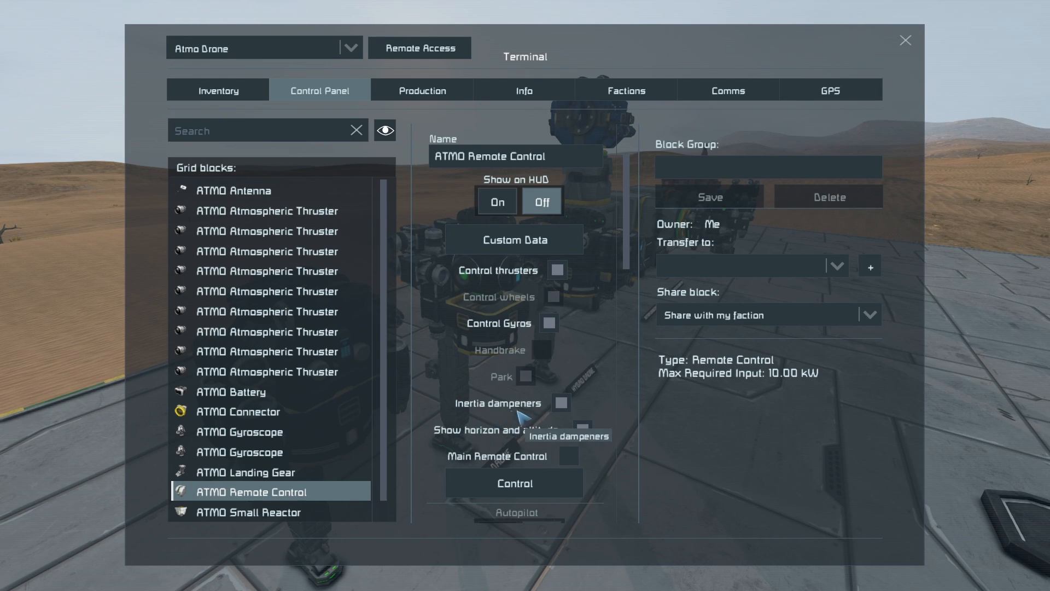
mouse_move(455, 439)
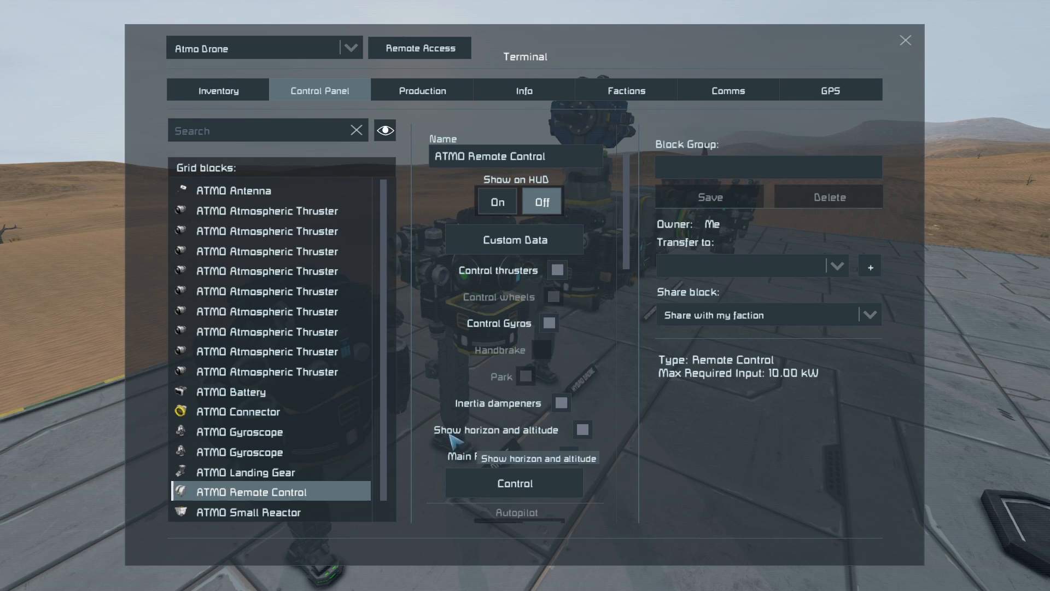
mouse_move(459, 389)
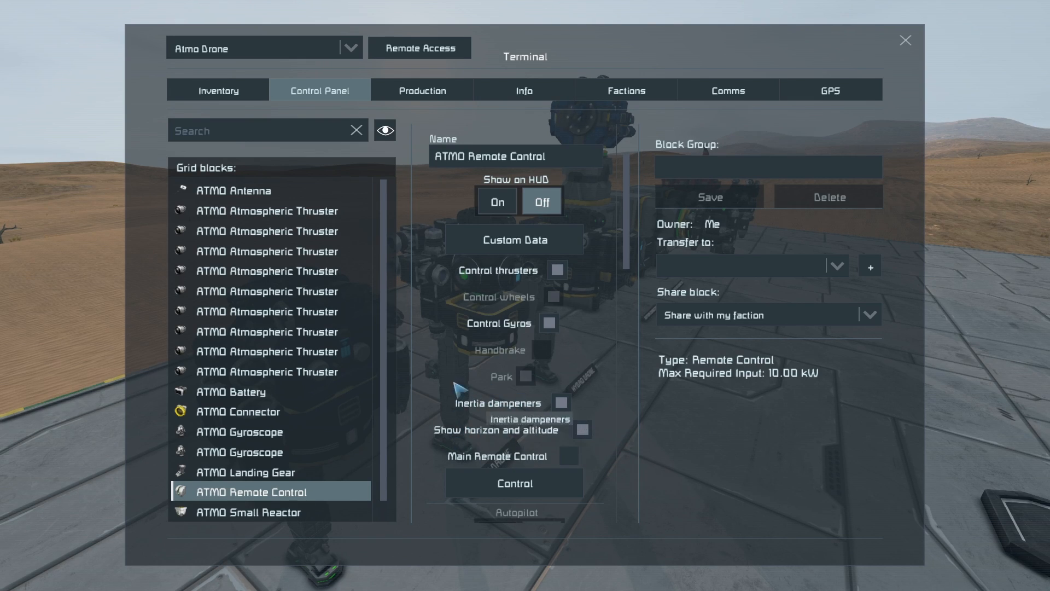
mouse_move(420, 372)
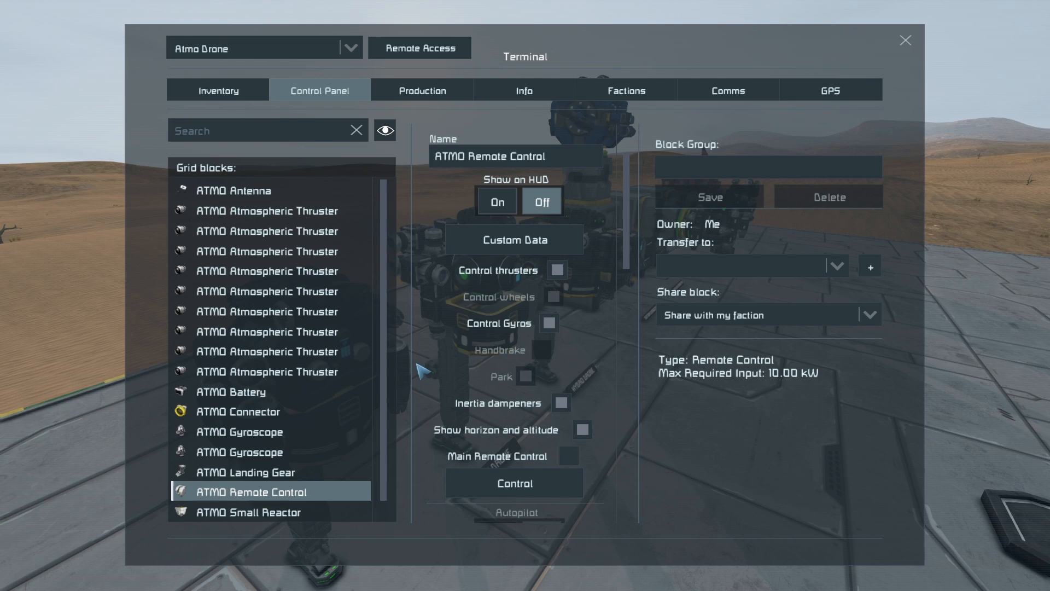
mouse_move(605, 436)
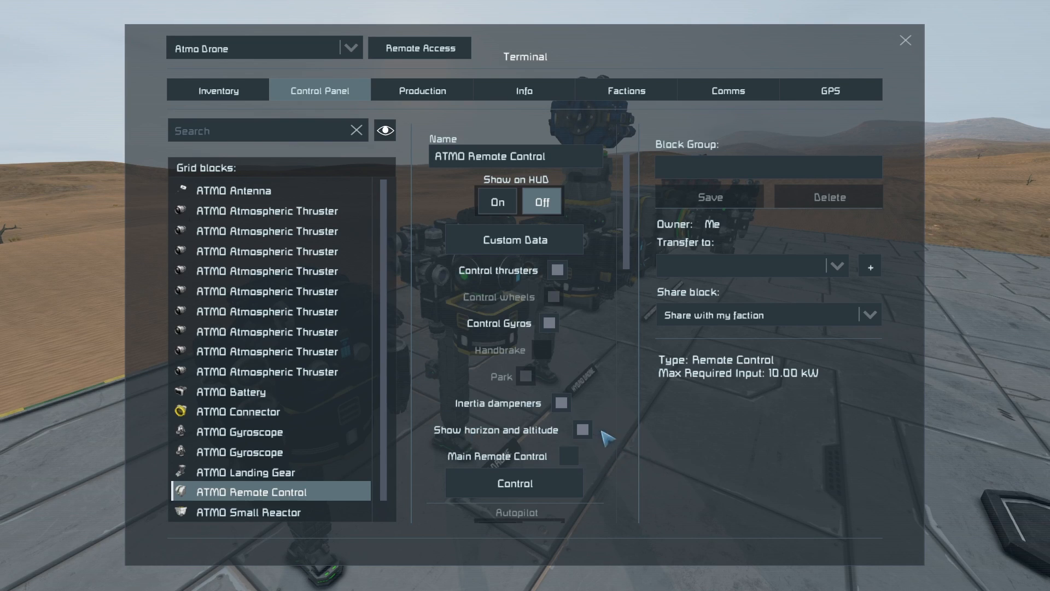
mouse_move(583, 430)
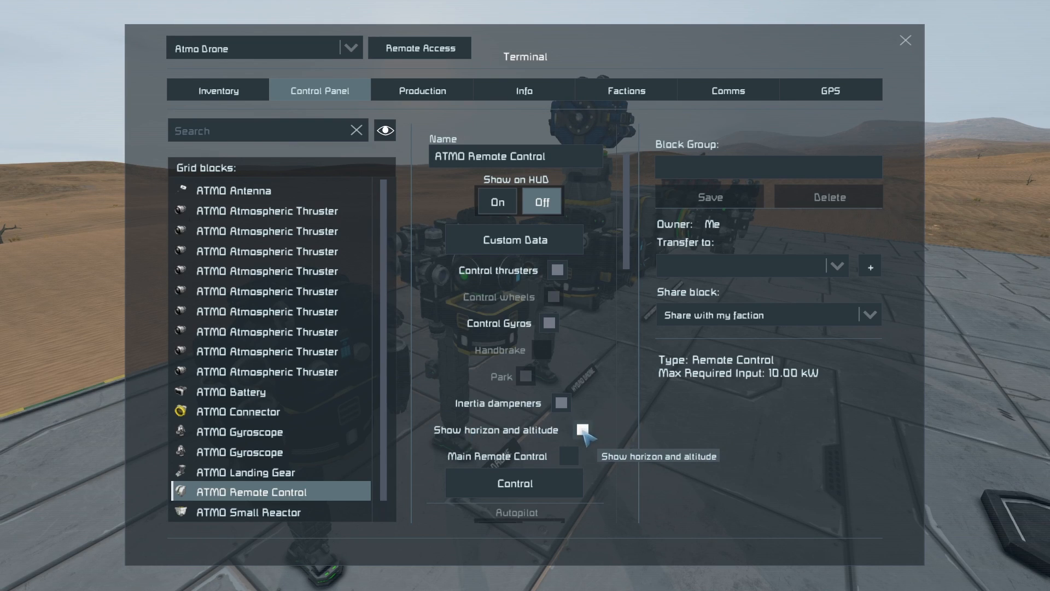
scroll("down", 3)
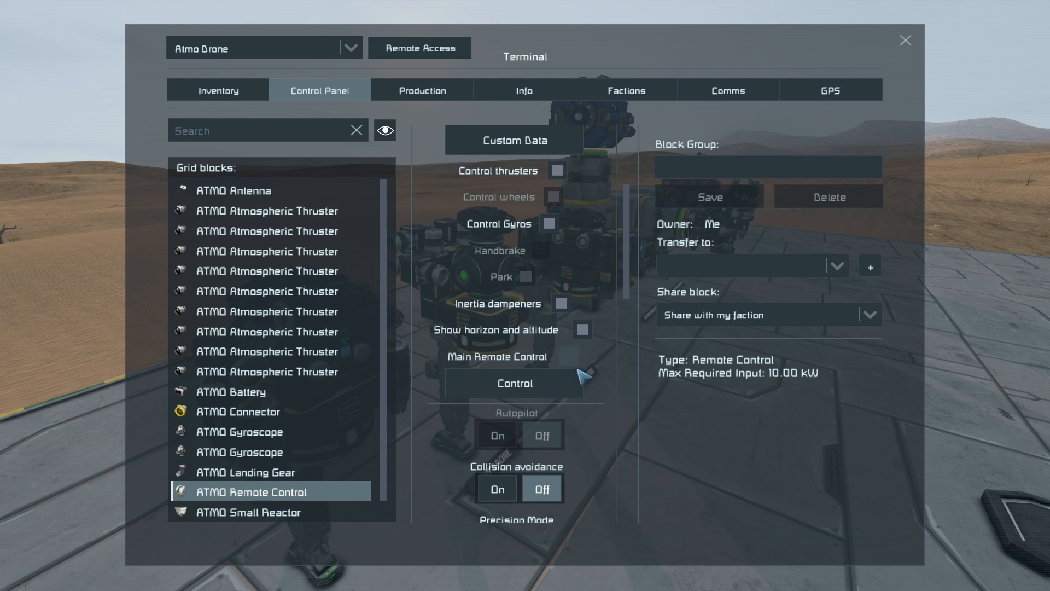
mouse_move(576, 366)
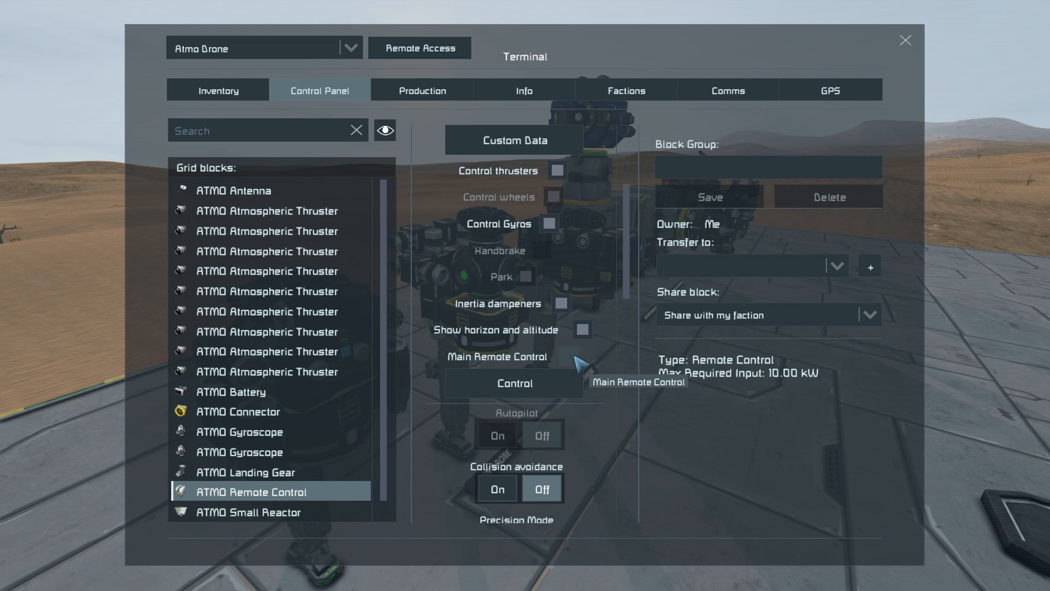
mouse_move(461, 344)
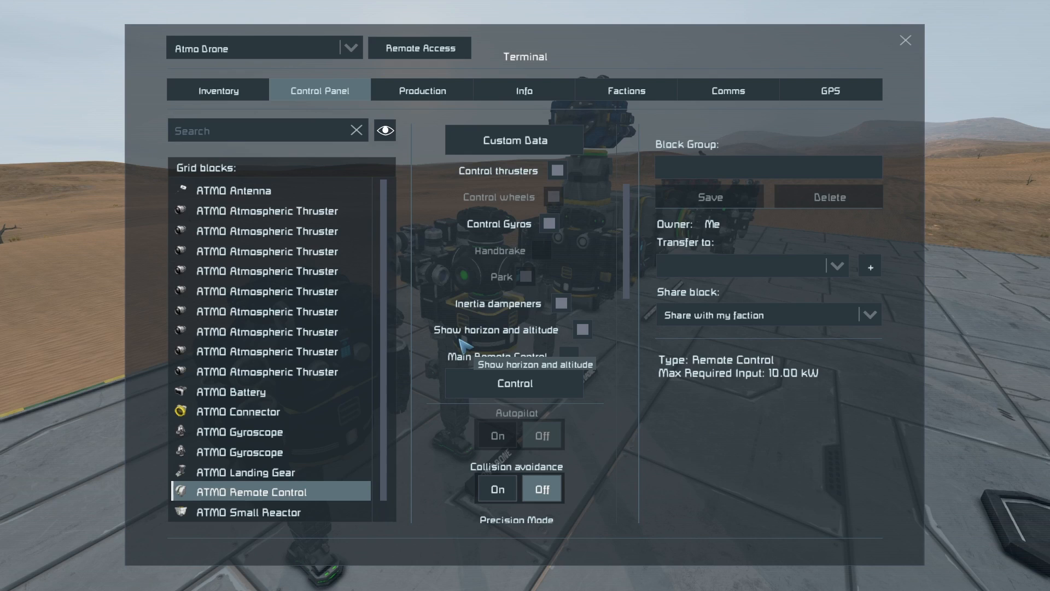
mouse_move(597, 426)
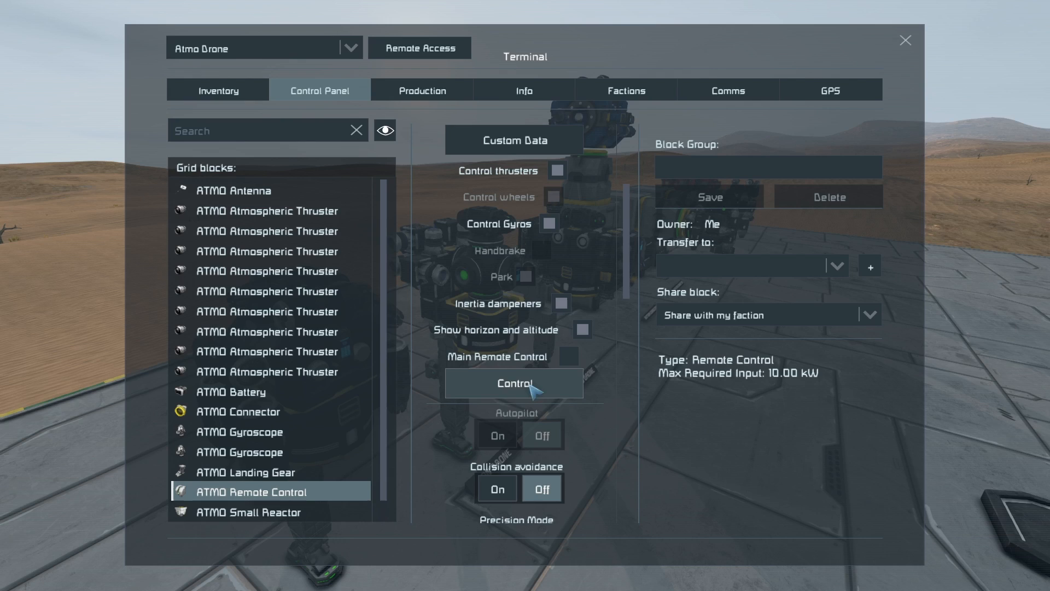
scroll("down", 3)
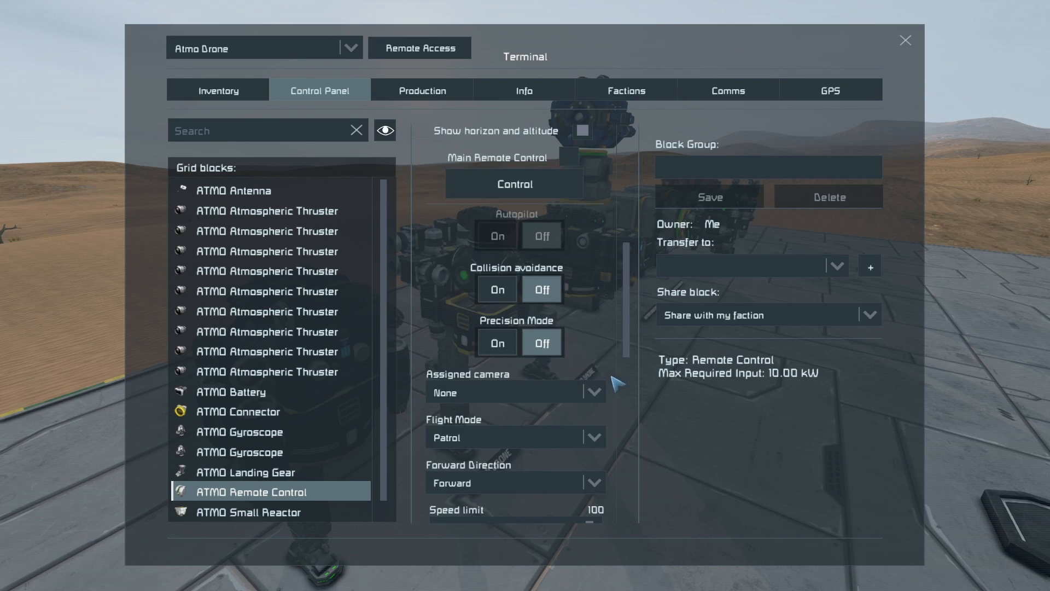
mouse_move(523, 217)
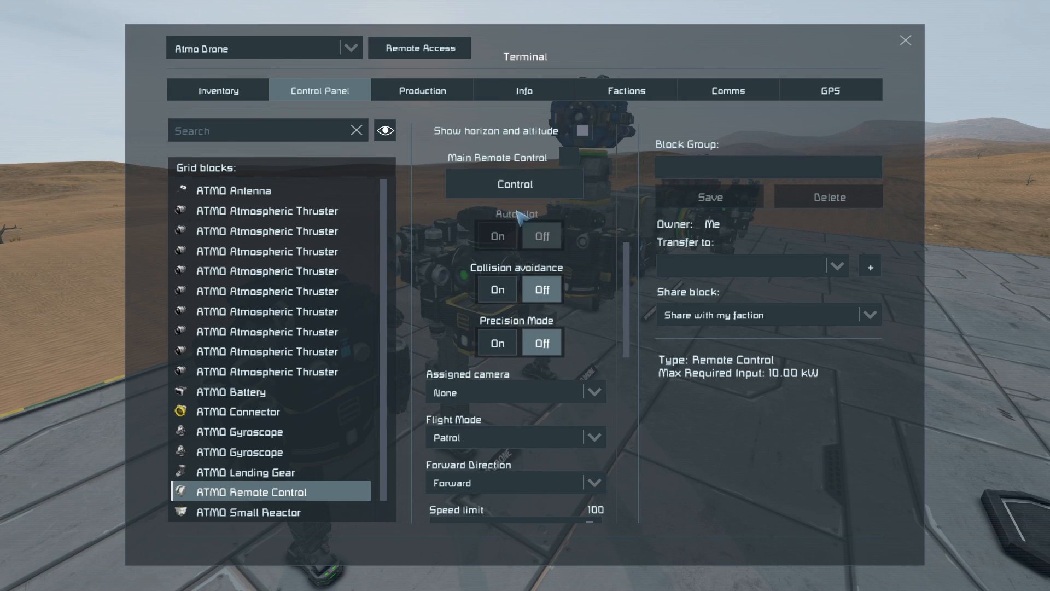
mouse_move(577, 267)
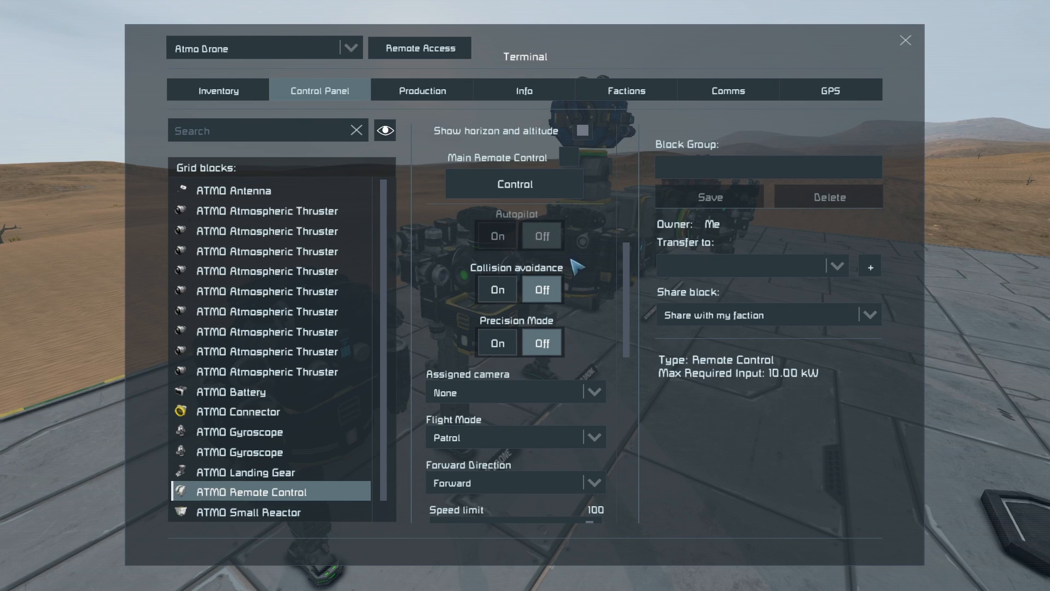
scroll("down", 3)
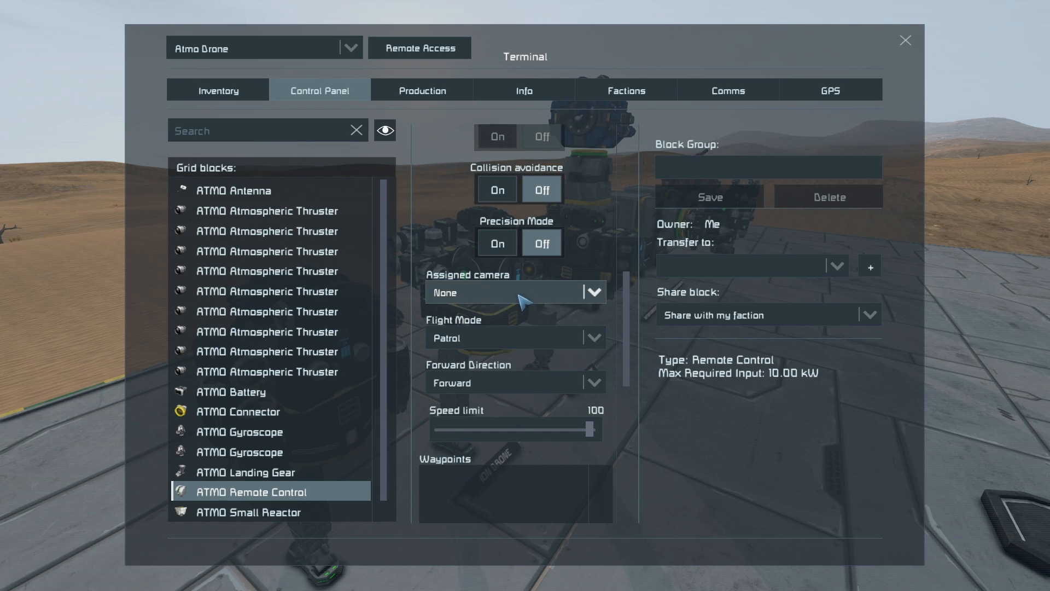
scroll("up", 3)
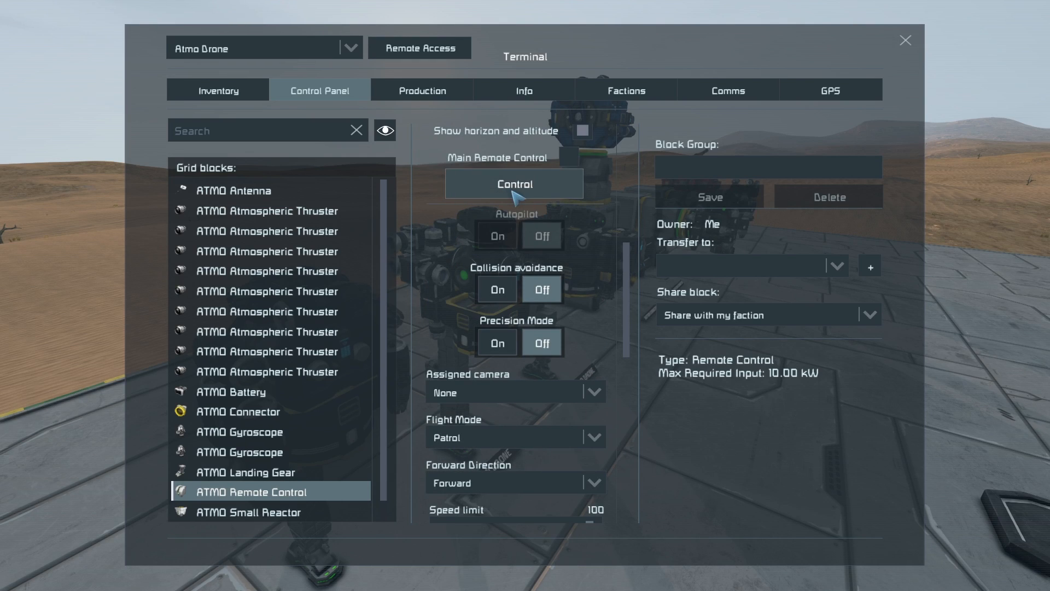
mouse_move(452, 309)
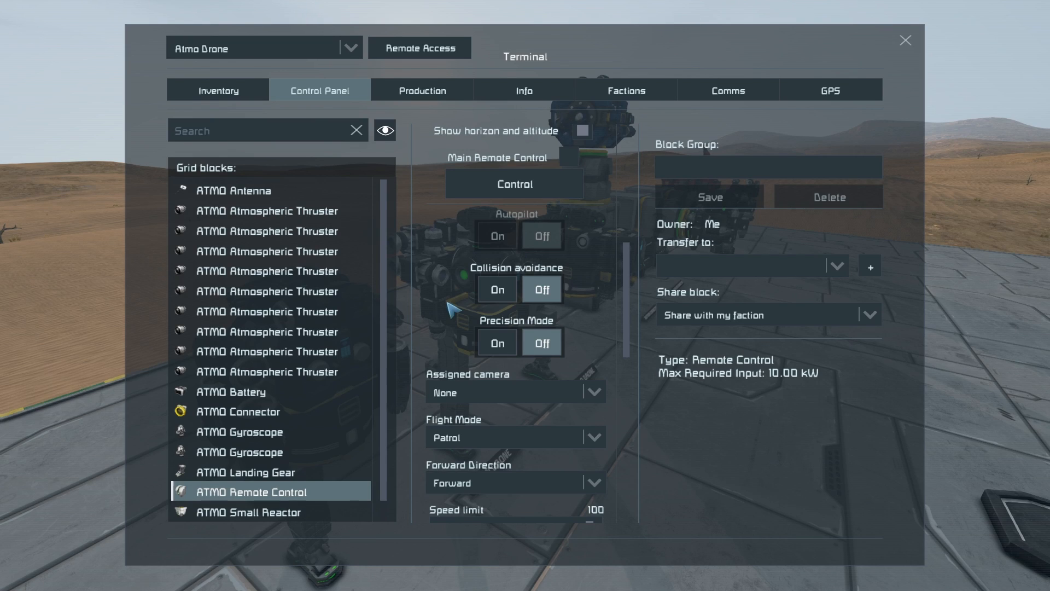
mouse_move(482, 391)
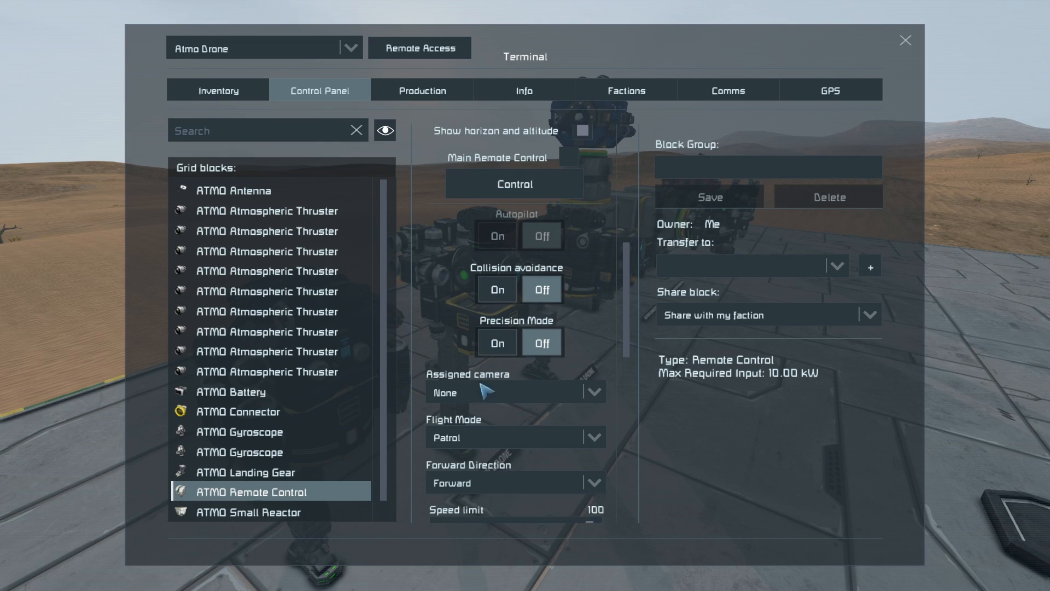
mouse_move(515, 382)
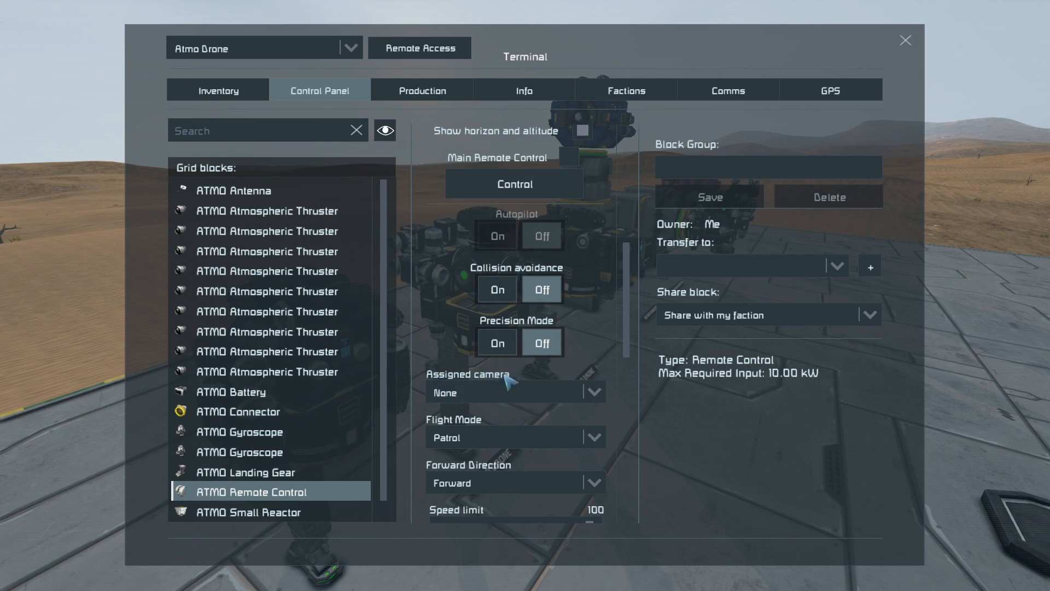
scroll("down", 3)
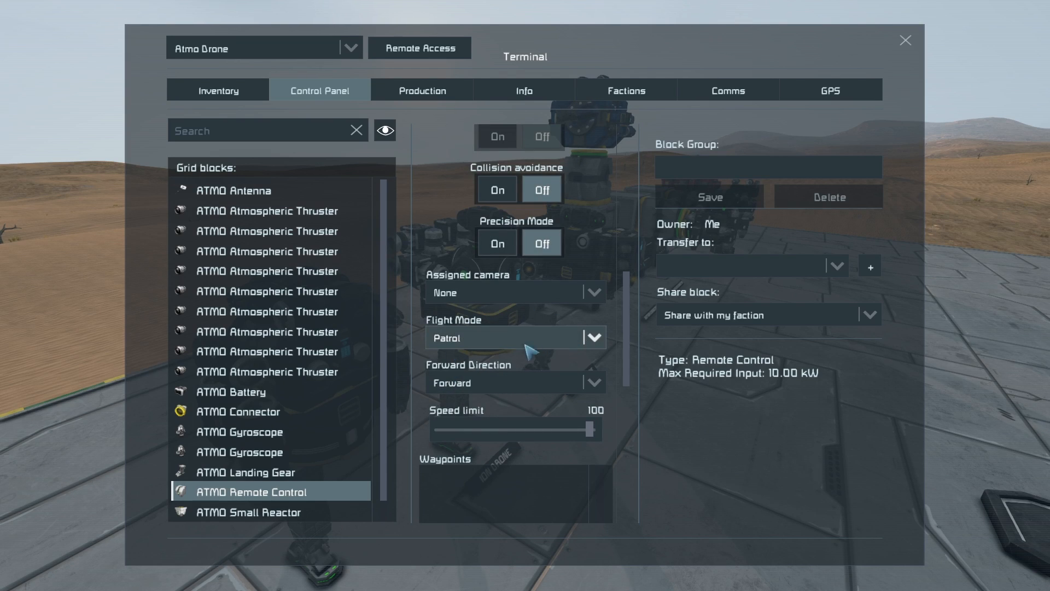
Step: Review the Patrol/Circle/One Way flight modes, keep Patrol, and list the forward direction choices
left_click(592, 337)
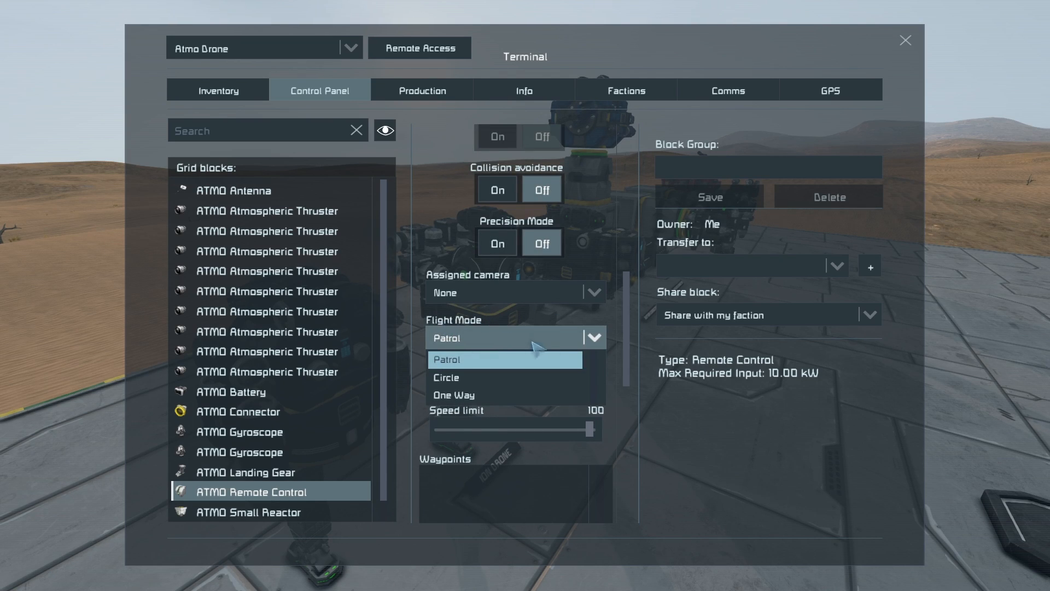
left_click(446, 378)
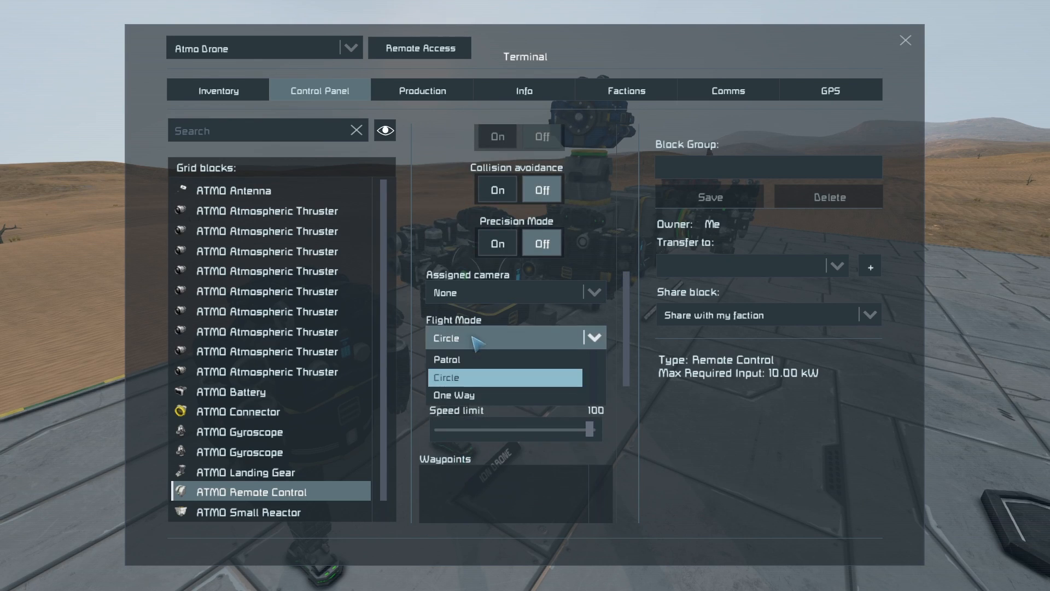
left_click(445, 359)
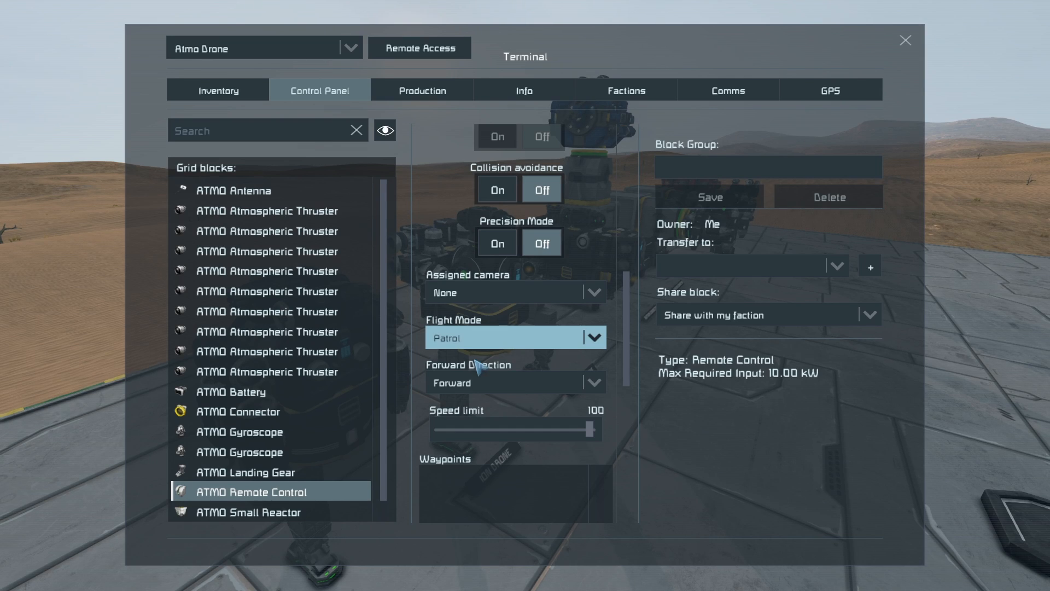
left_click(593, 383)
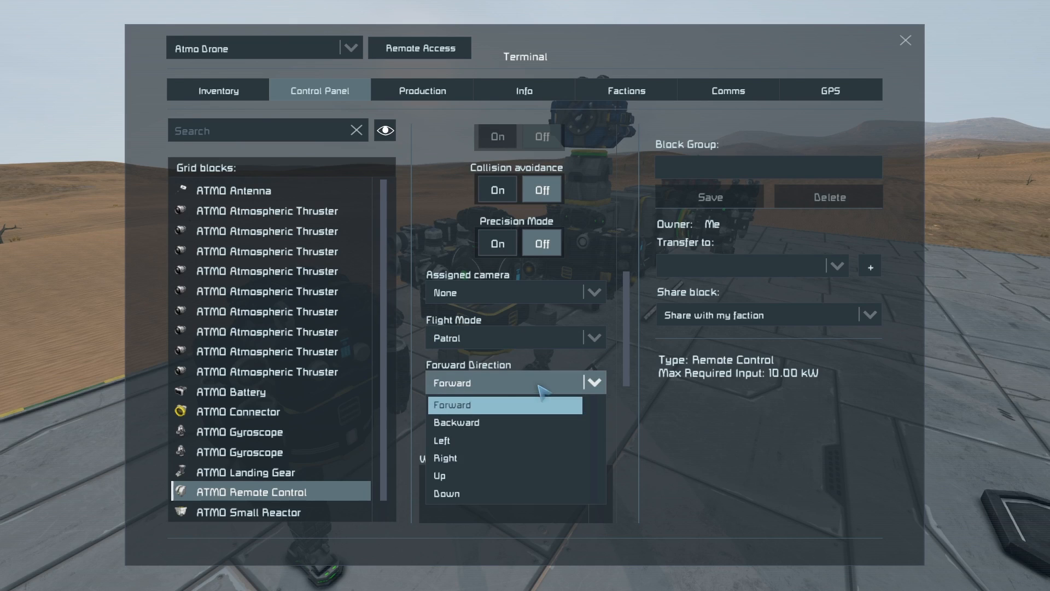
mouse_move(466, 441)
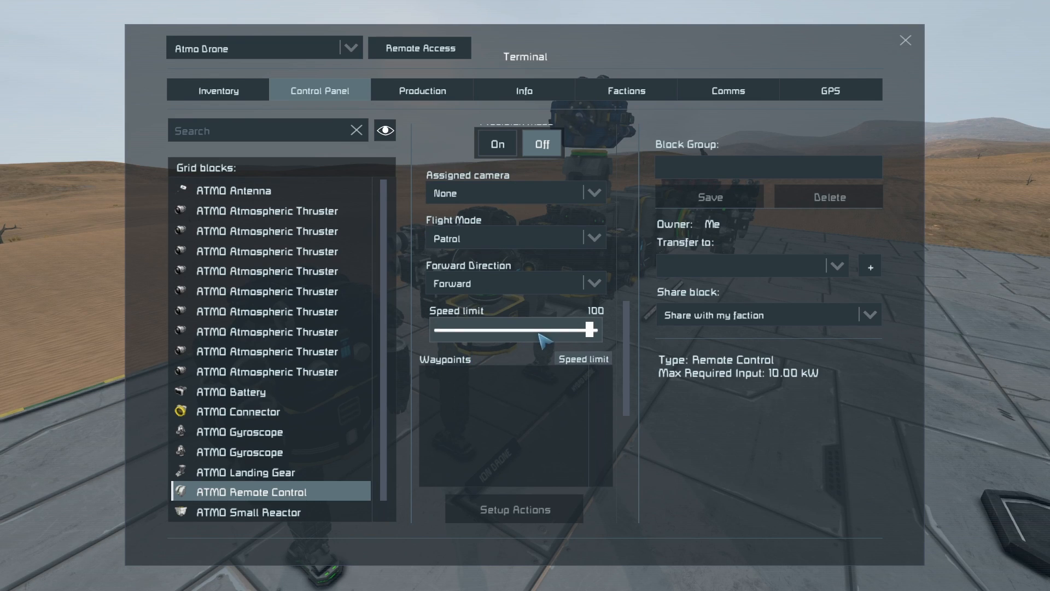
Step: Pick the Minefield Drone Build GPS location, browse the full GPS list, then close the terminal
left_click(515, 509)
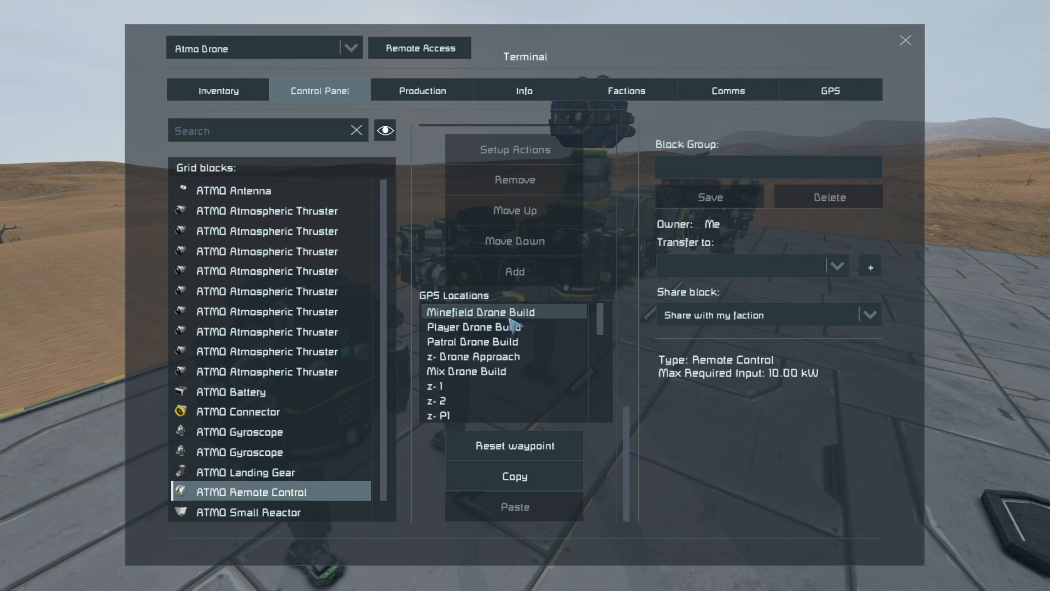
scroll("down", 3)
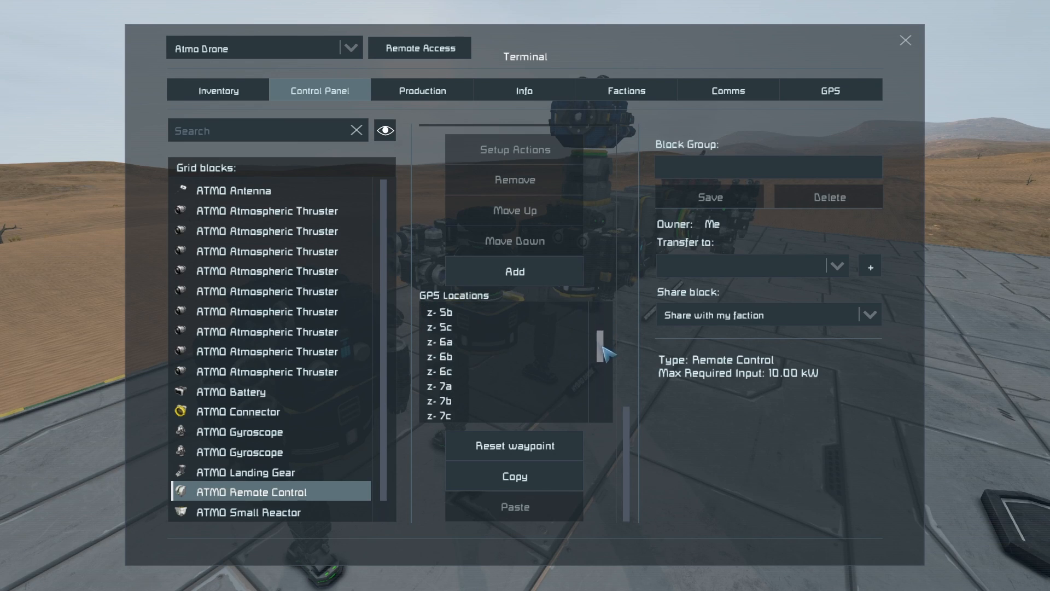
scroll("down", 3)
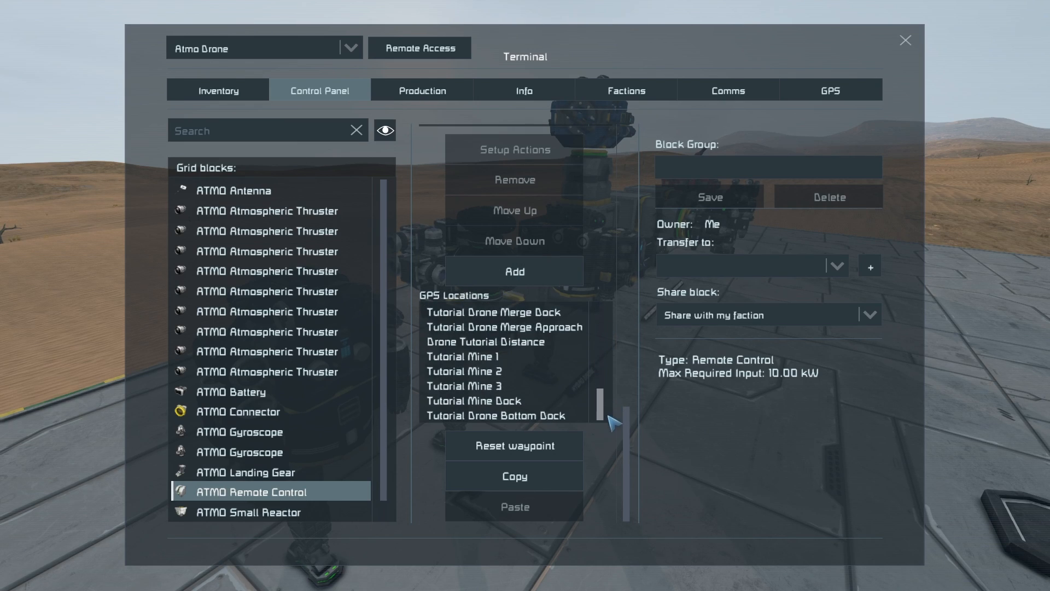
scroll("up", 3)
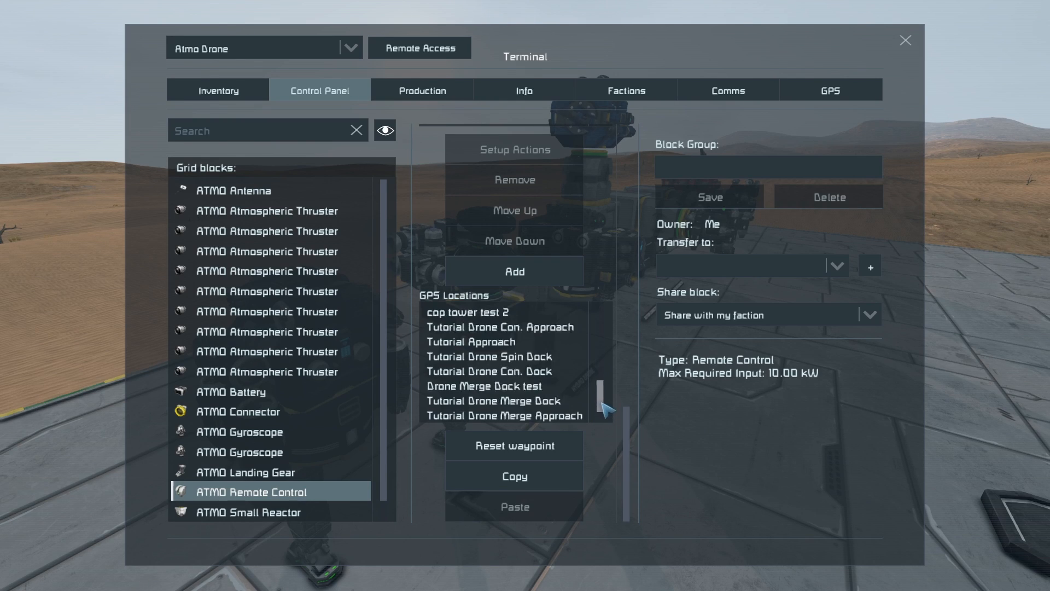
scroll("down", 3)
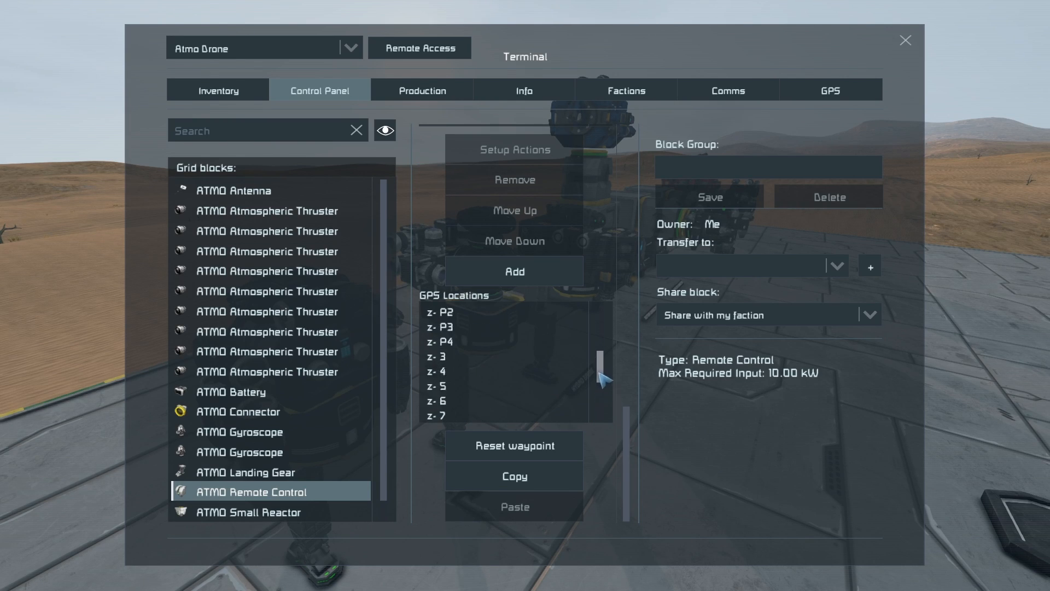
scroll("up", 3)
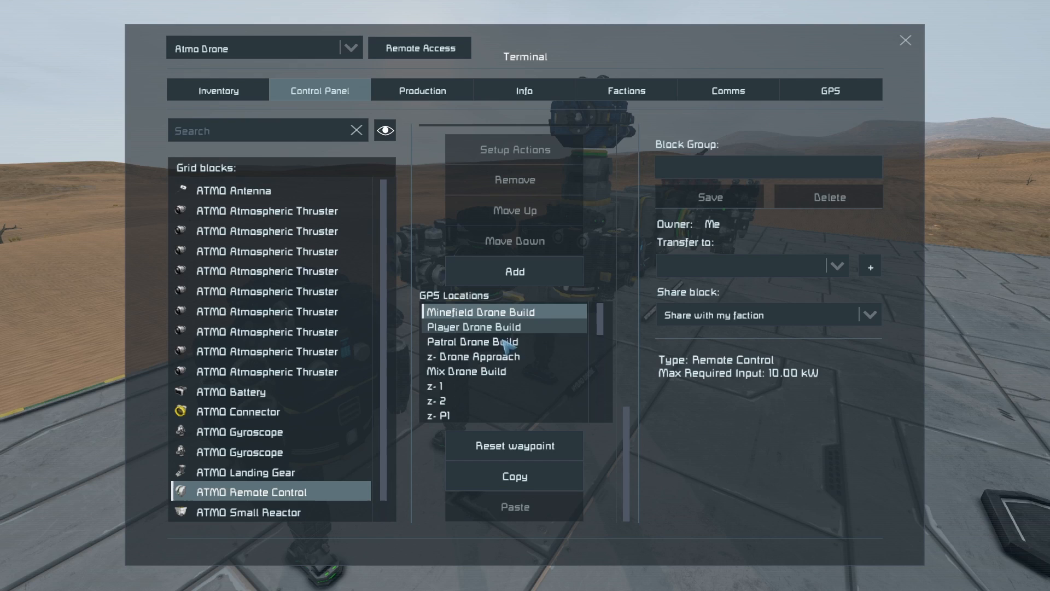
scroll("down", 3)
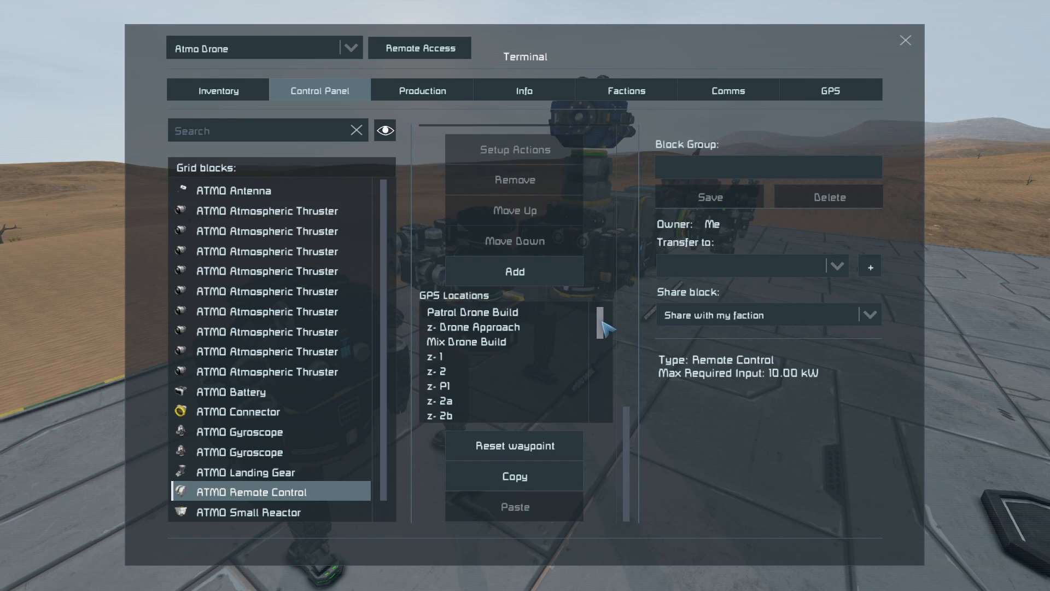
scroll("down", 3)
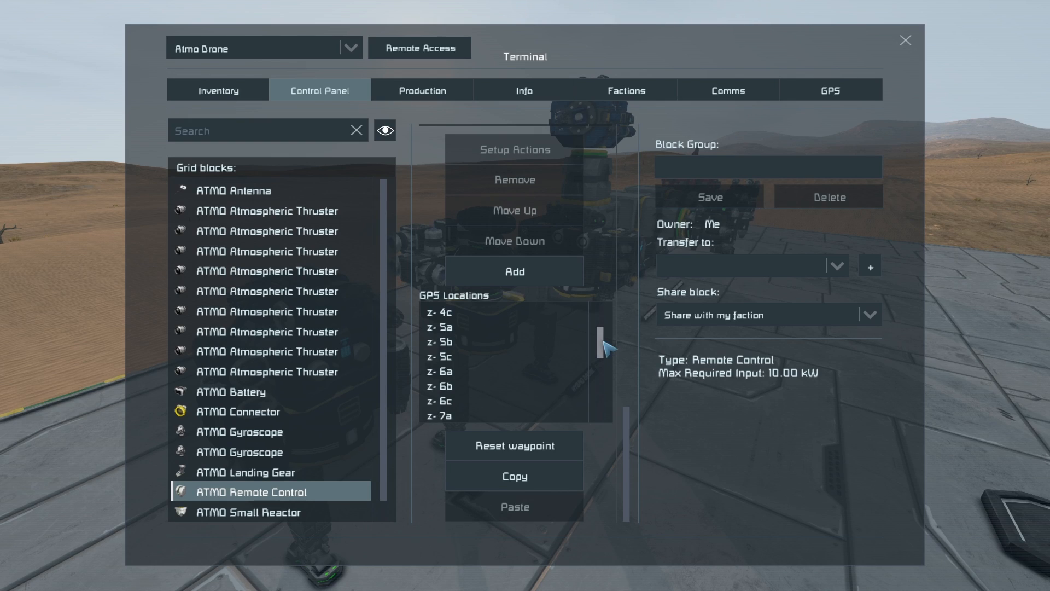
scroll("down", 3)
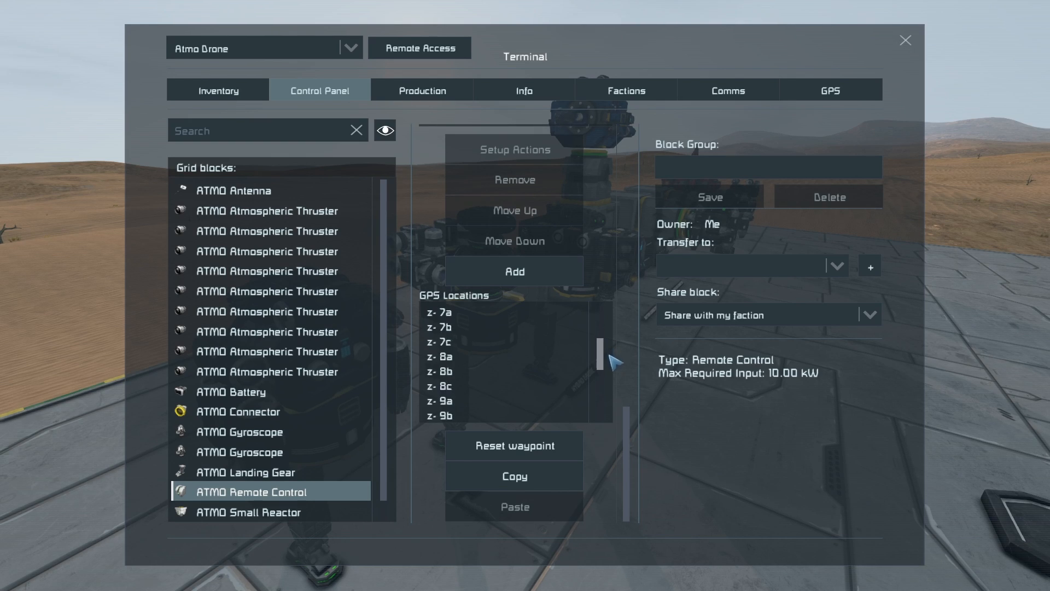
scroll("down", 3)
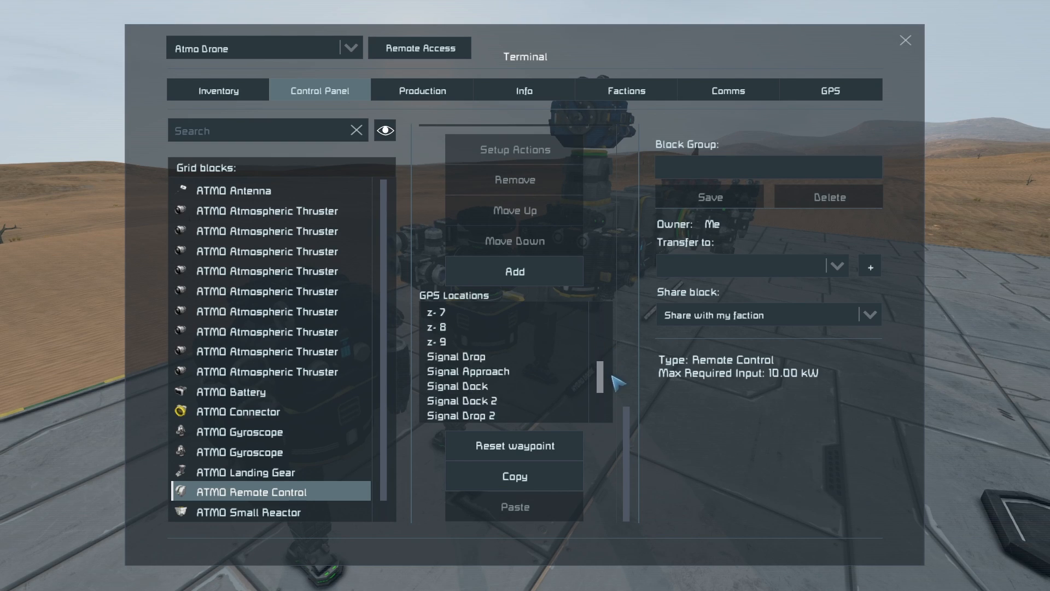
scroll("down", 3)
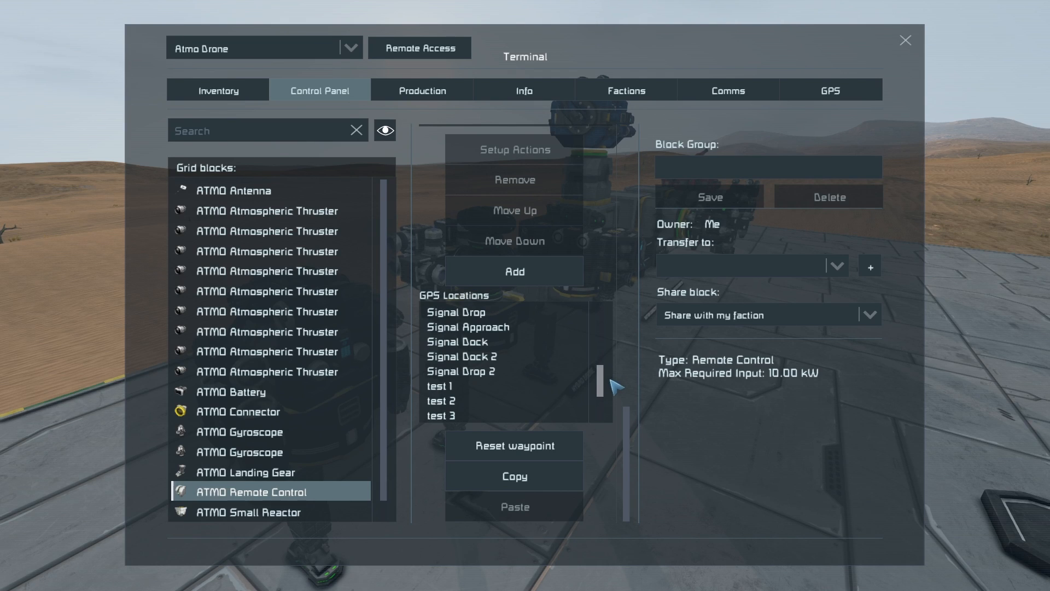
scroll("down", 3)
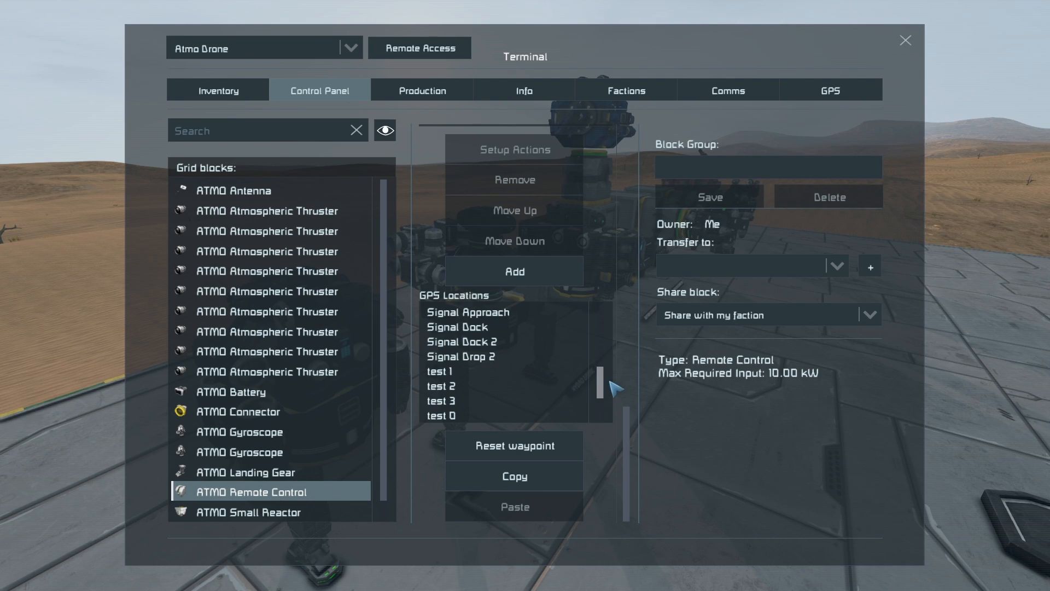
left_click(906, 41)
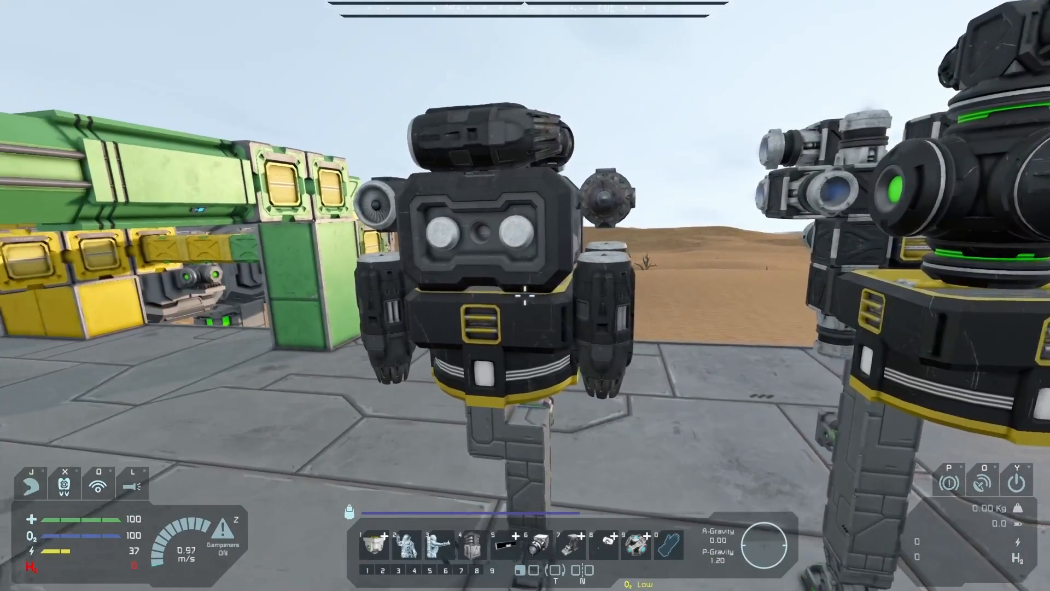
mouse_move(526, 295)
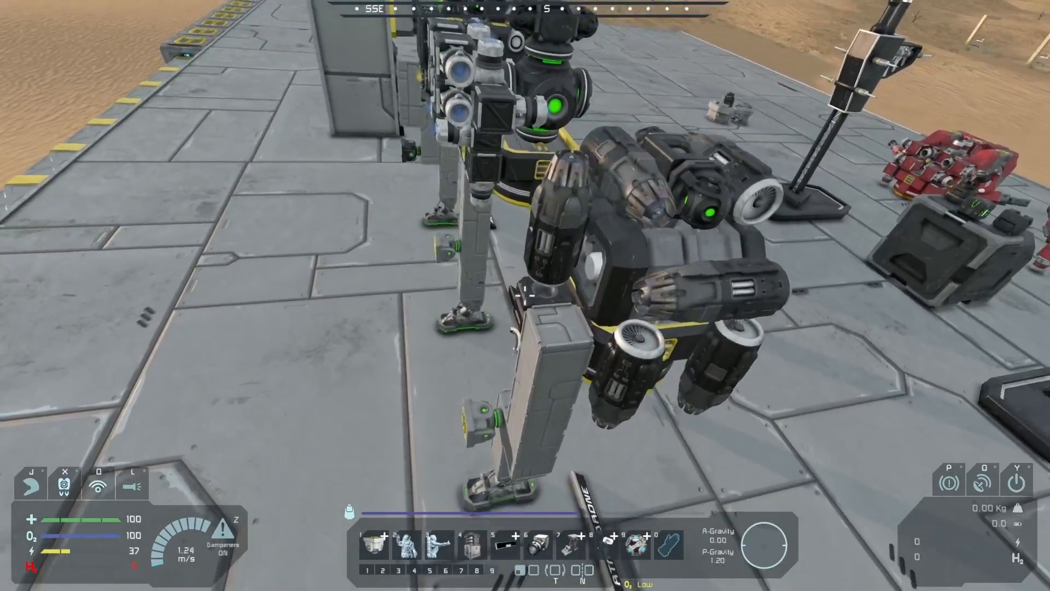
mouse_move(526, 295)
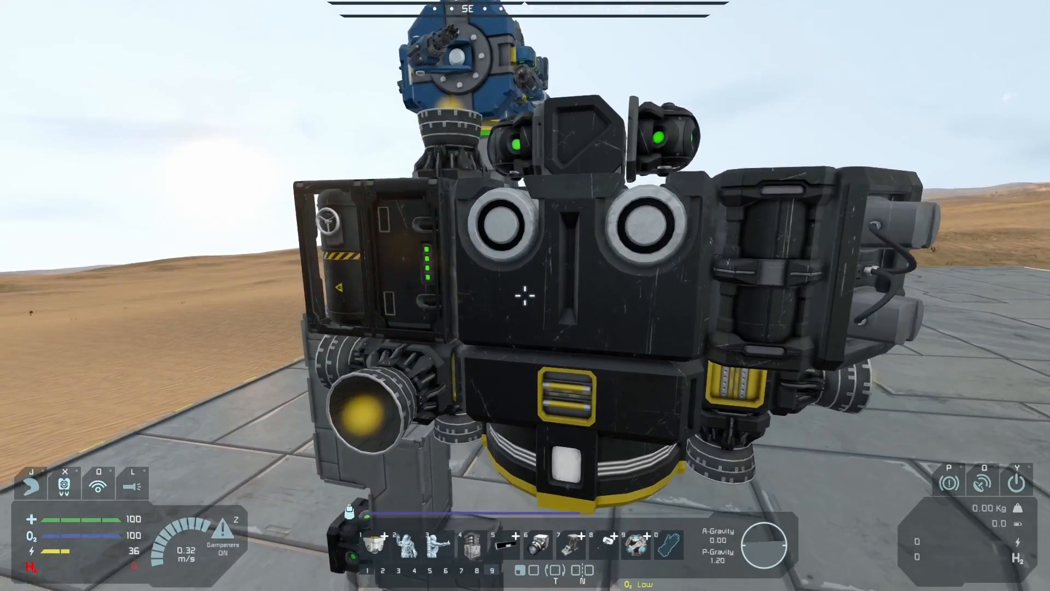
mouse_move(526, 295)
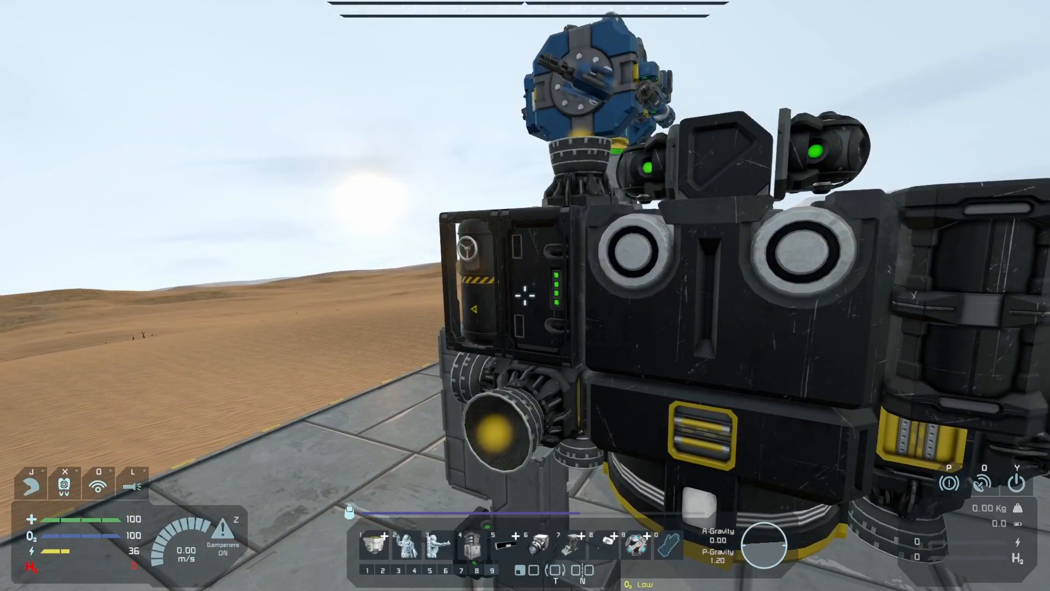
mouse_move(526, 295)
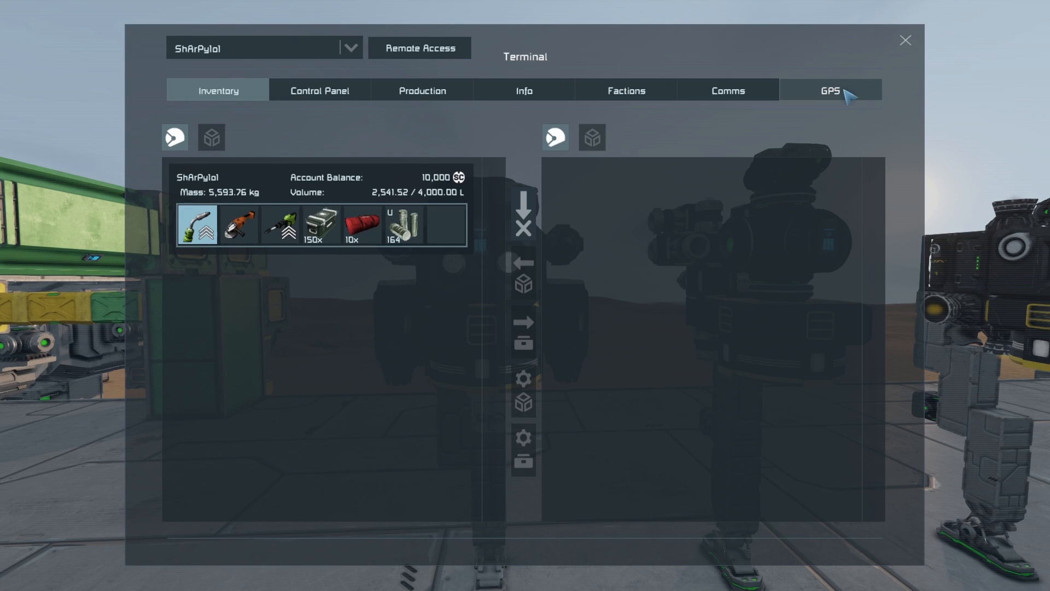
Step: Show the saved GPS list and create a new GPS entry at the current position
left_click(831, 88)
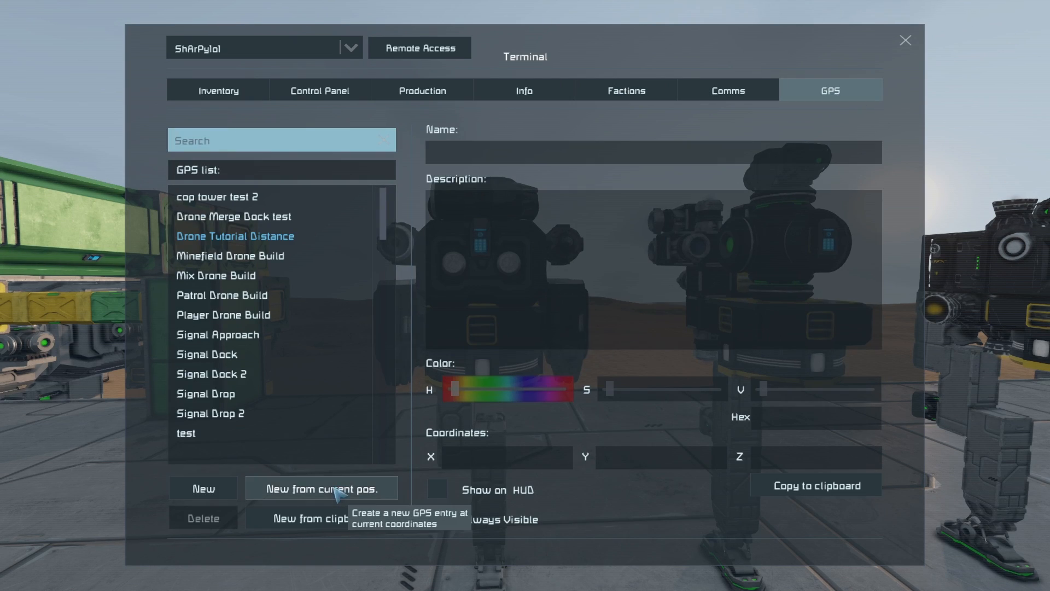
left_click(322, 488)
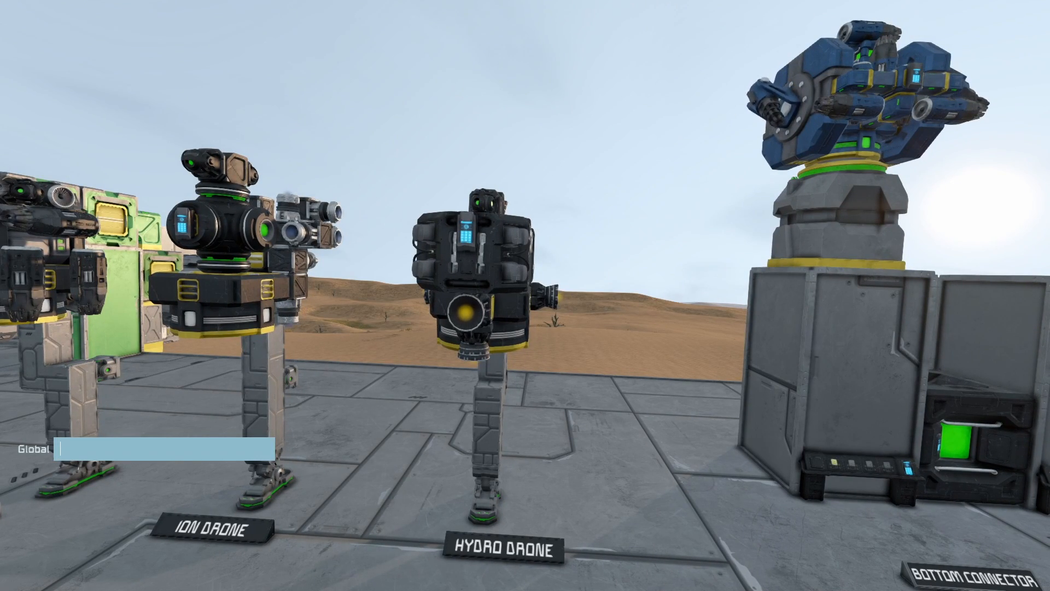
Step: Enter the /gps chat command and name the marked position '2'
type("/gps")
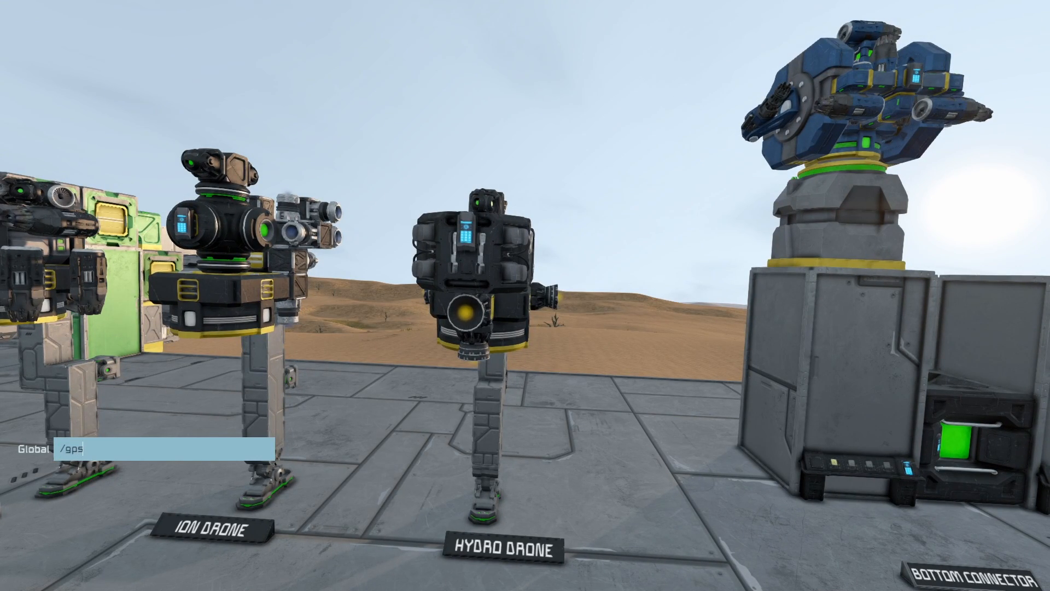
type("2")
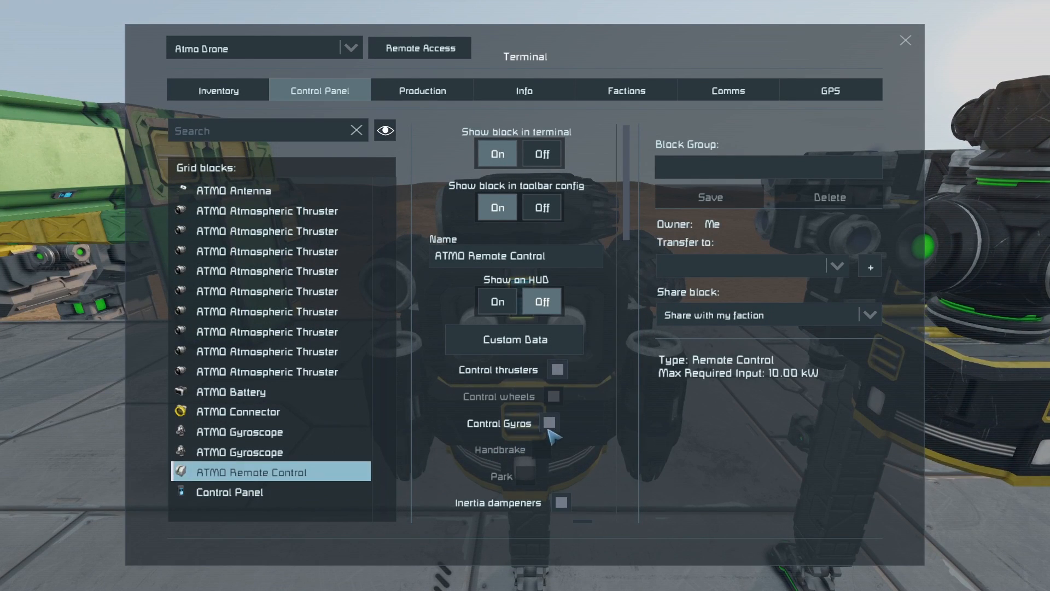
Step: Add Drone Tutorial Distance and '1' from GPS Locations as the Atmo Drone's waypoints
scroll("down", 3)
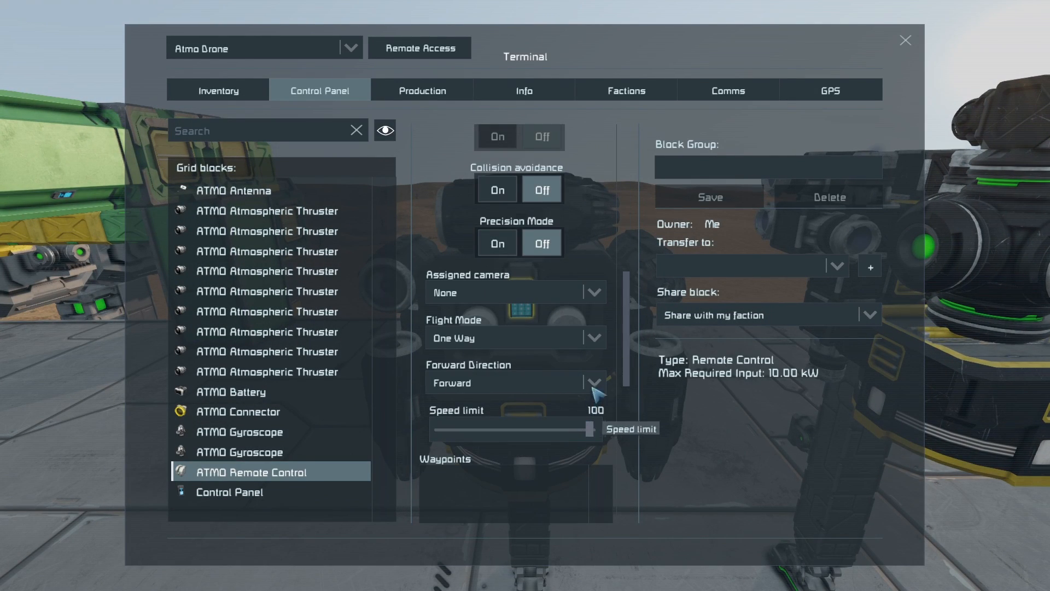
scroll("down", 3)
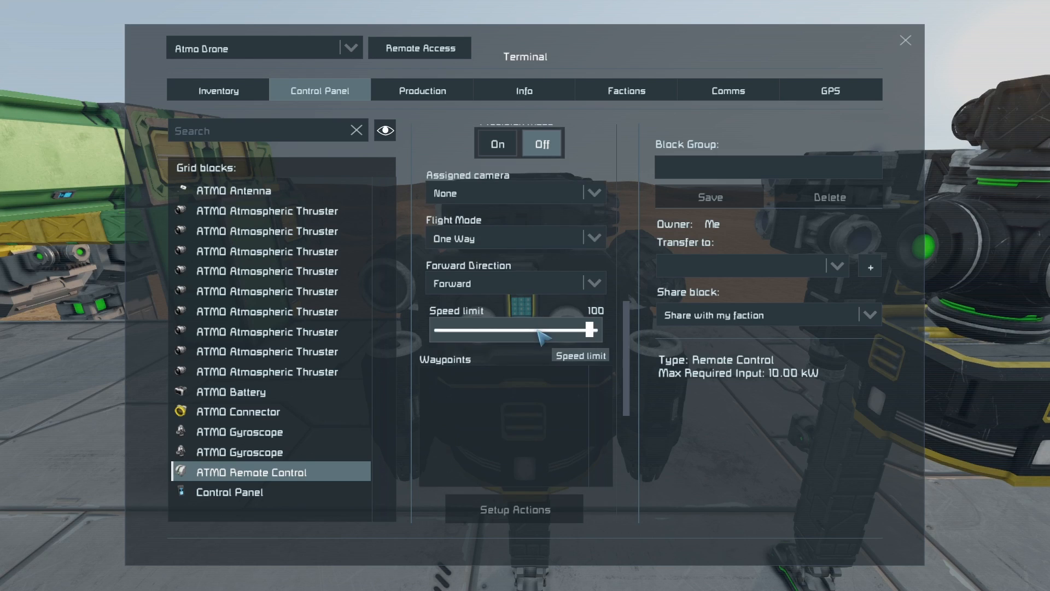
scroll("down", 3)
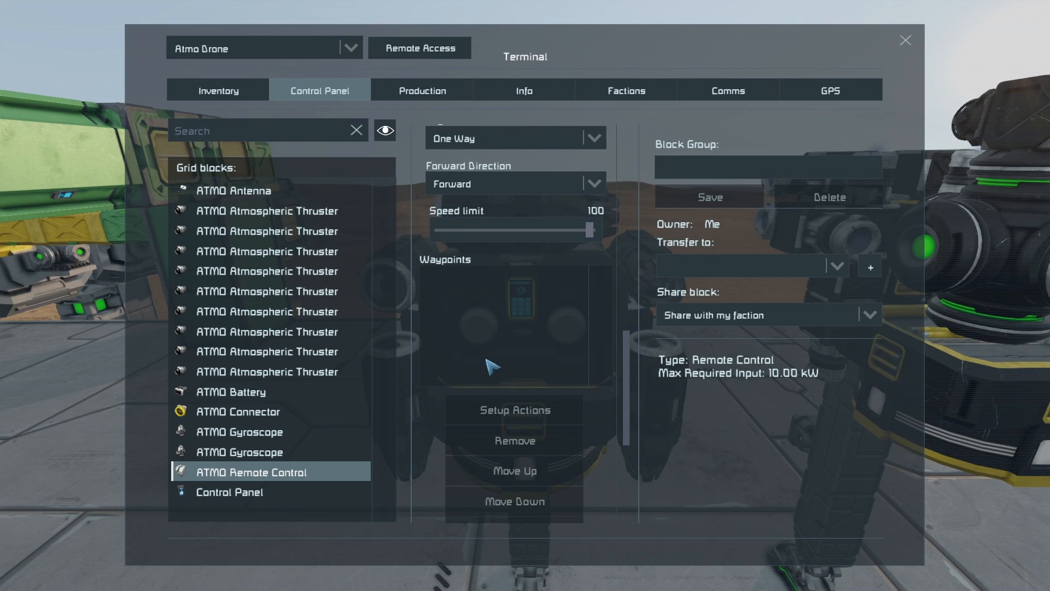
mouse_move(516, 359)
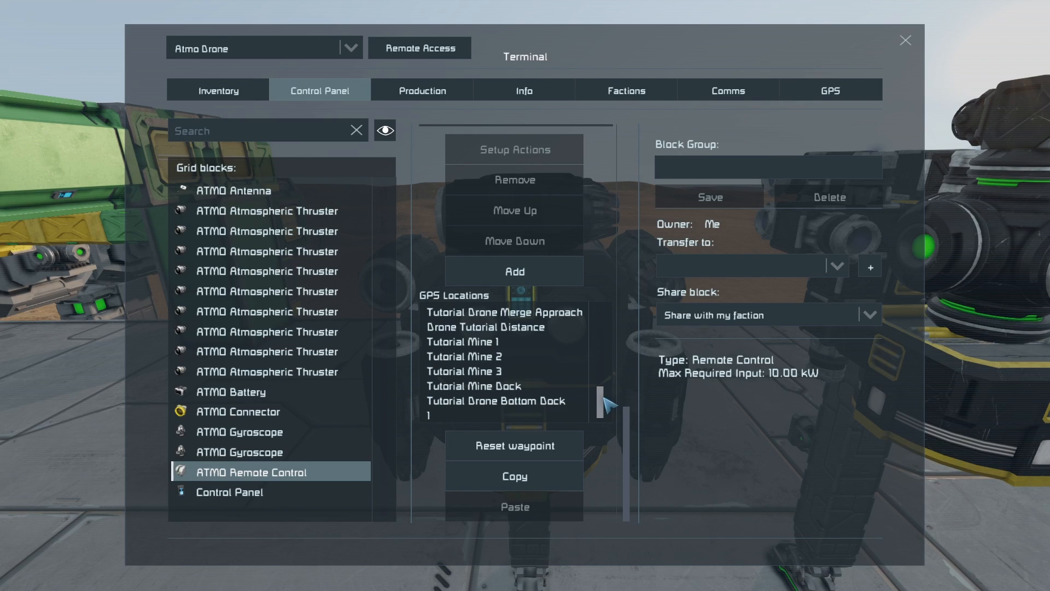
left_click(504, 326)
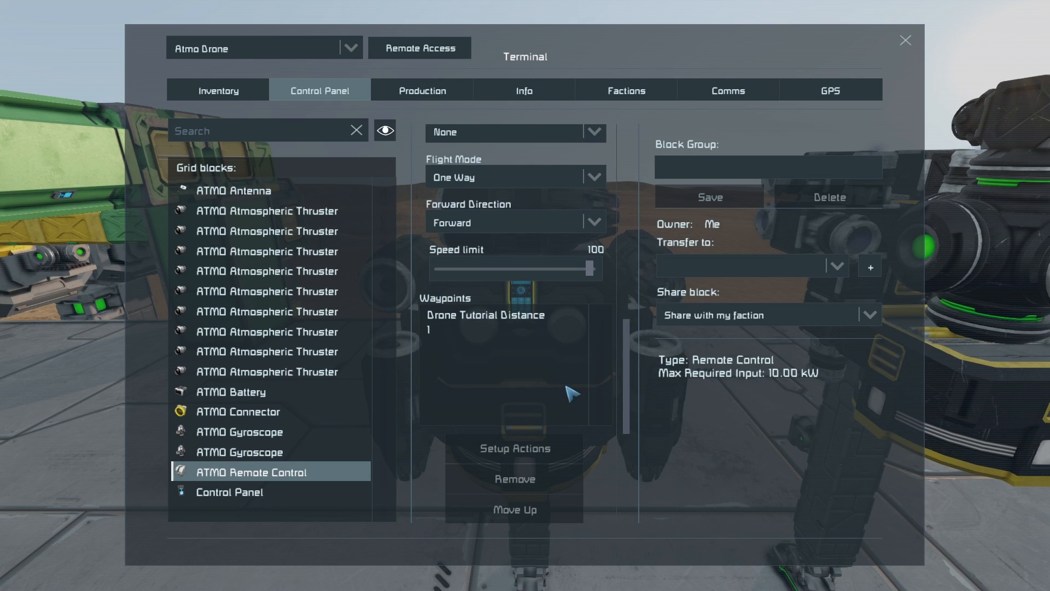
scroll("up", 3)
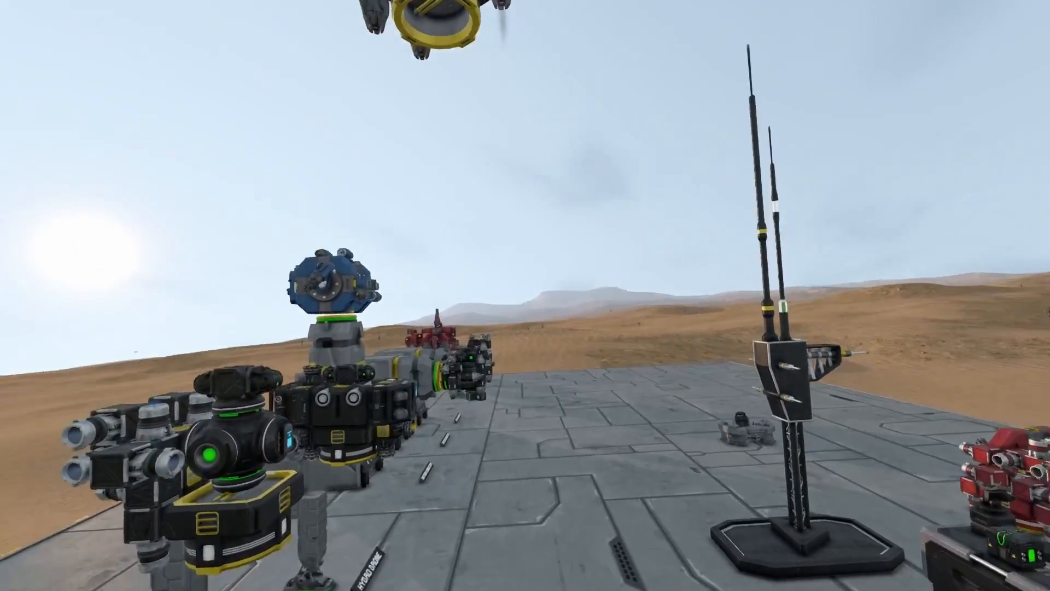
mouse_move(525, 296)
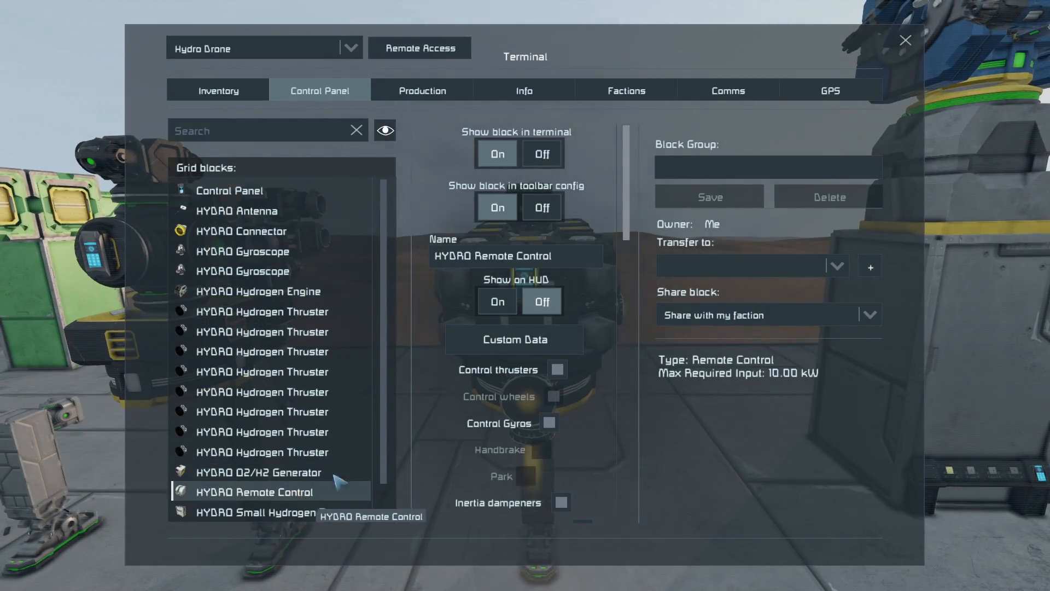
Step: Set the HYDRO Remote Control's flight mode to Patrol, browse its GPS locations, then leave the terminal
left_click(592, 337)
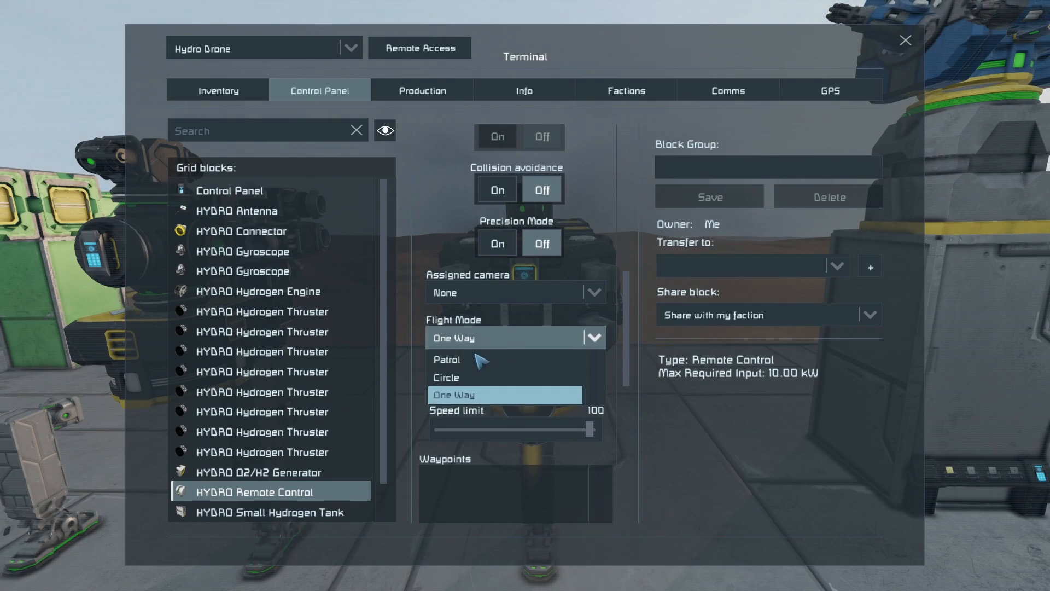
left_click(444, 378)
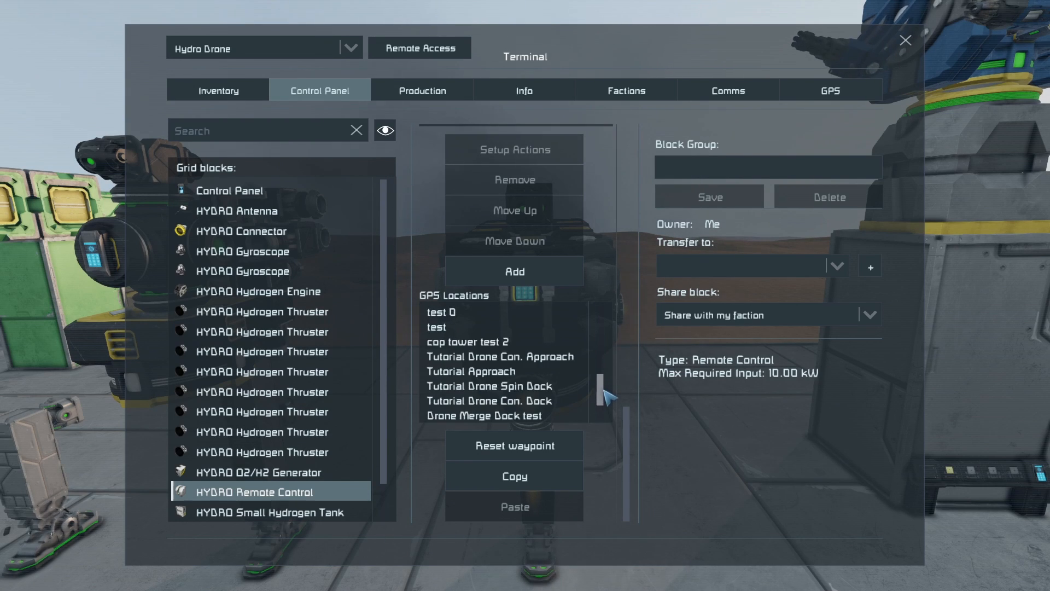
scroll("down", 3)
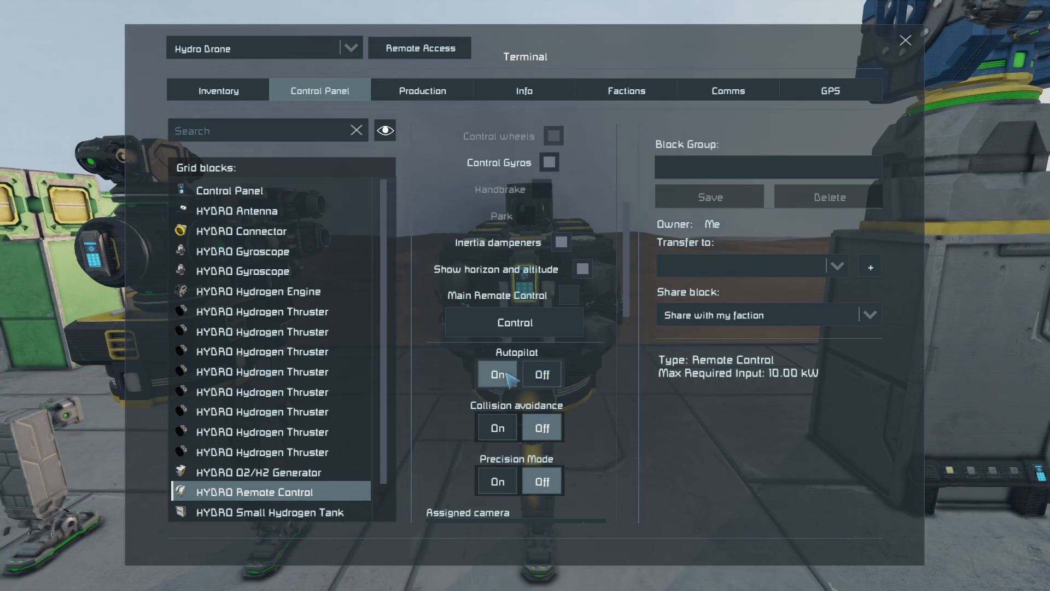
key("Escape")
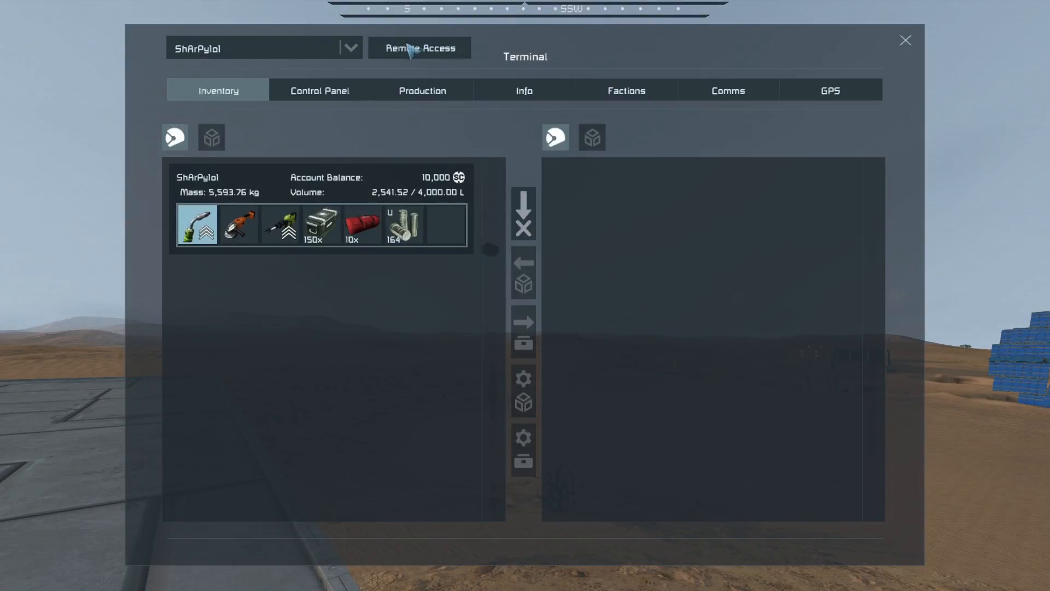
Step: Reach the Hydro Drone's terminal via Remote Access and close it once the connection drops
left_click(419, 47)
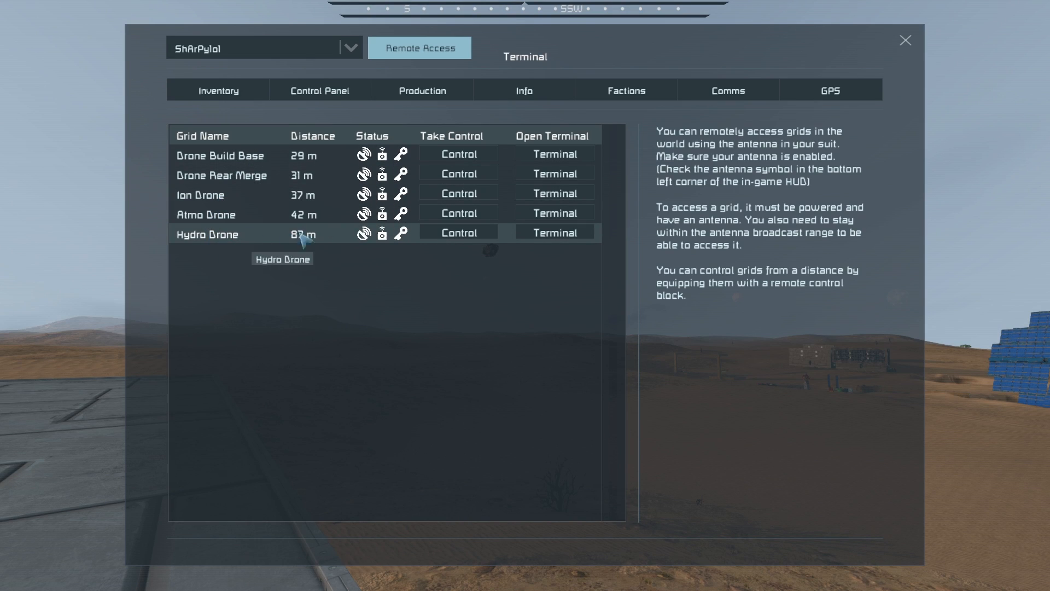
left_click(553, 232)
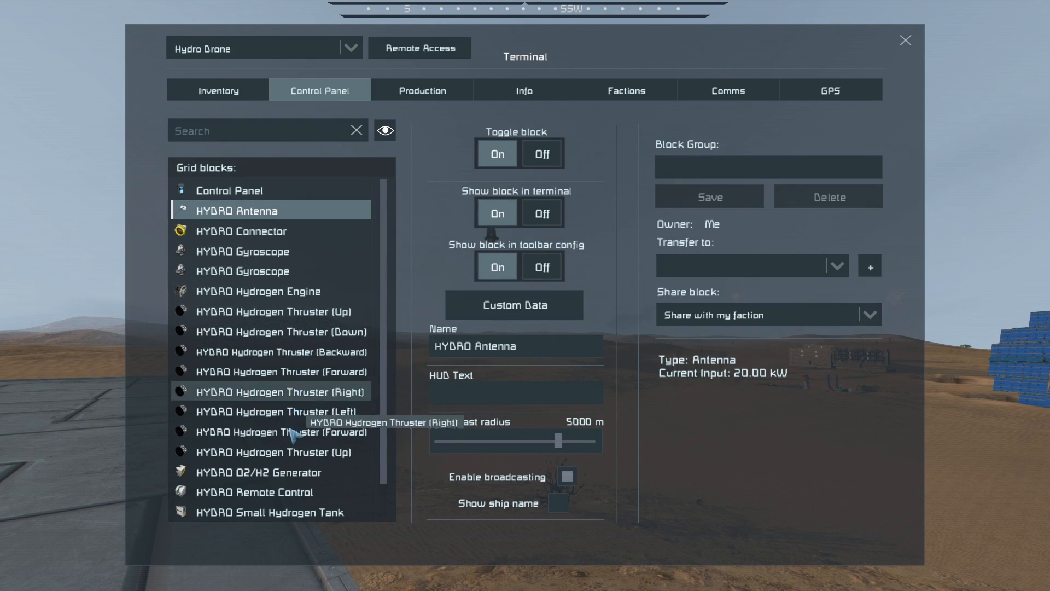
left_click(252, 491)
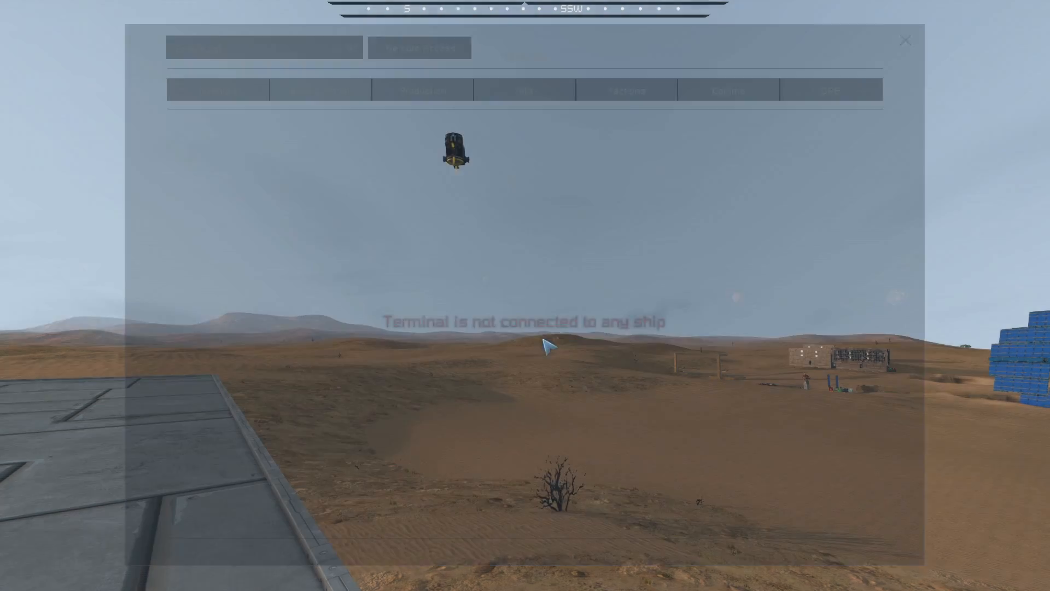
left_click(905, 41)
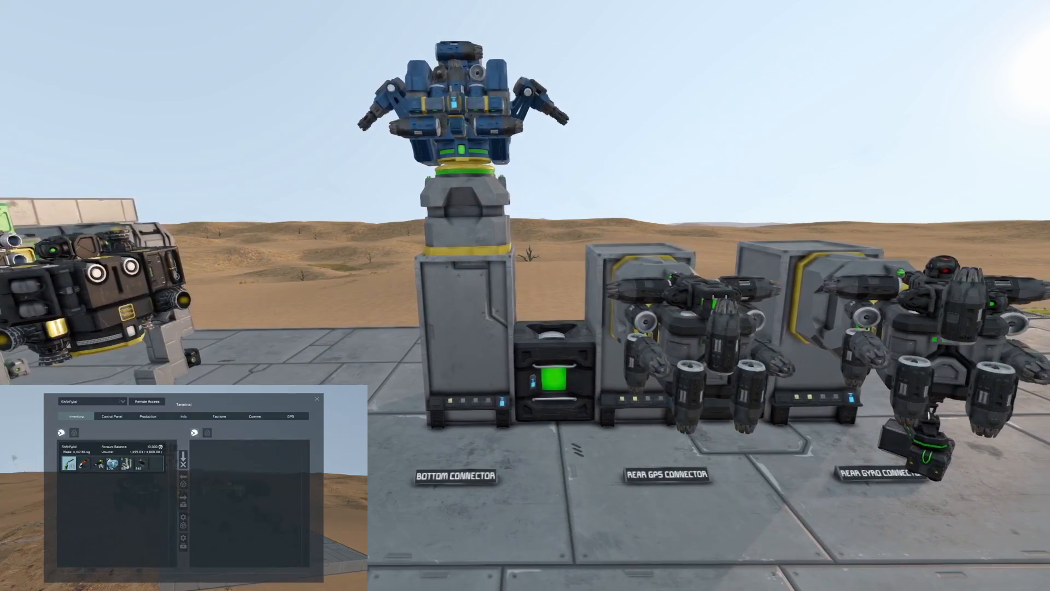
left_click(110, 415)
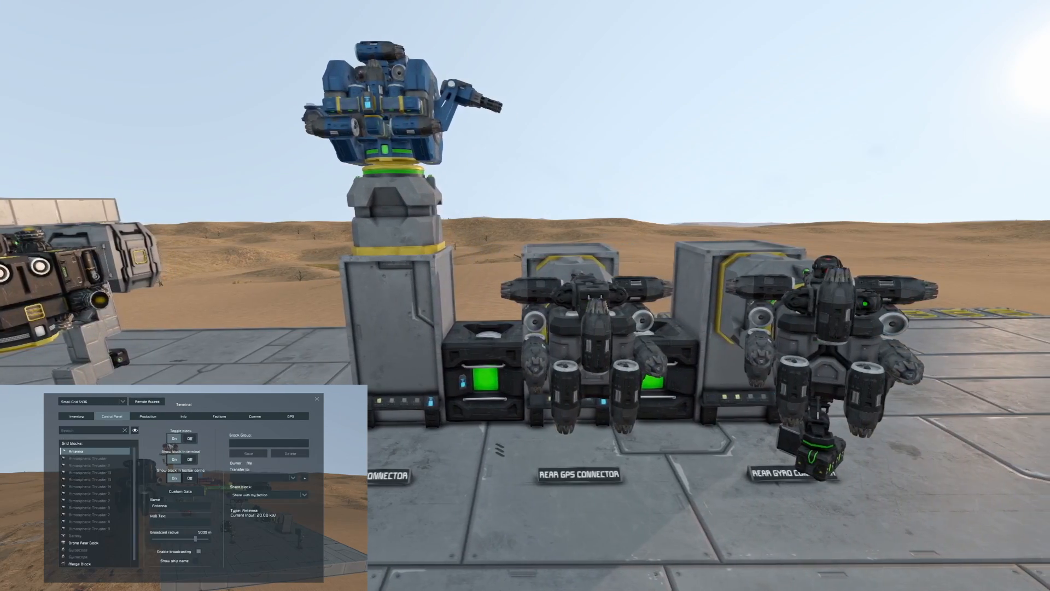
left_click(94, 562)
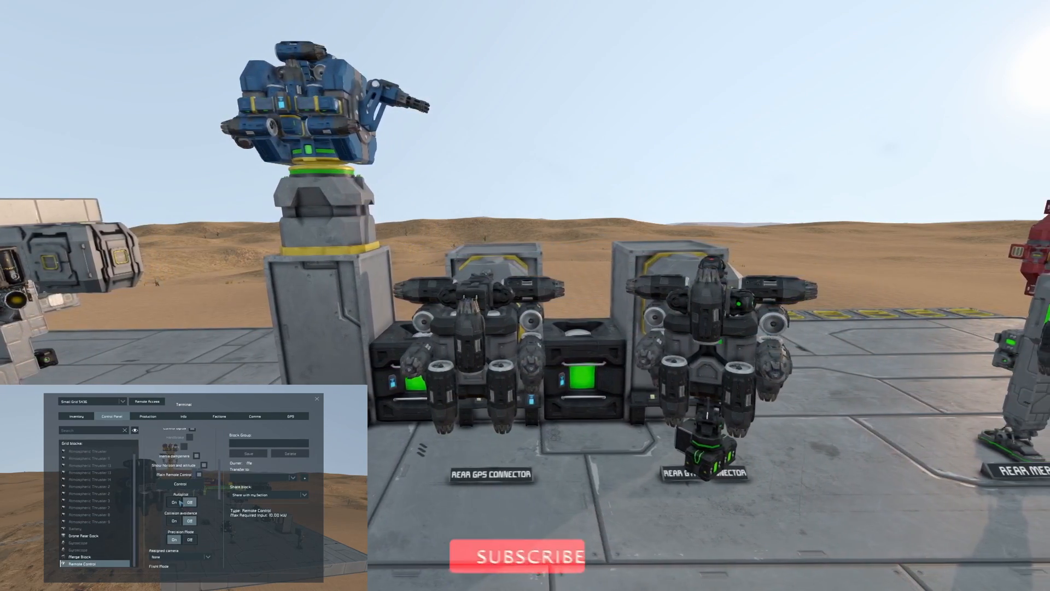